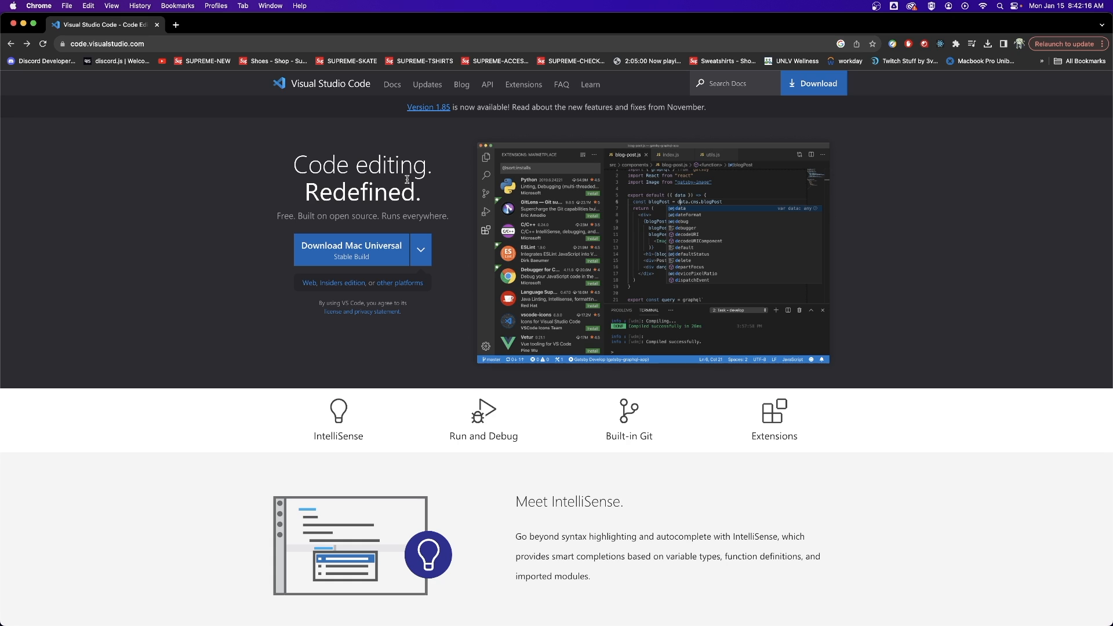
# Show the per-platform download options on the Visual Studio Code website.
pyautogui.click(106, 44)
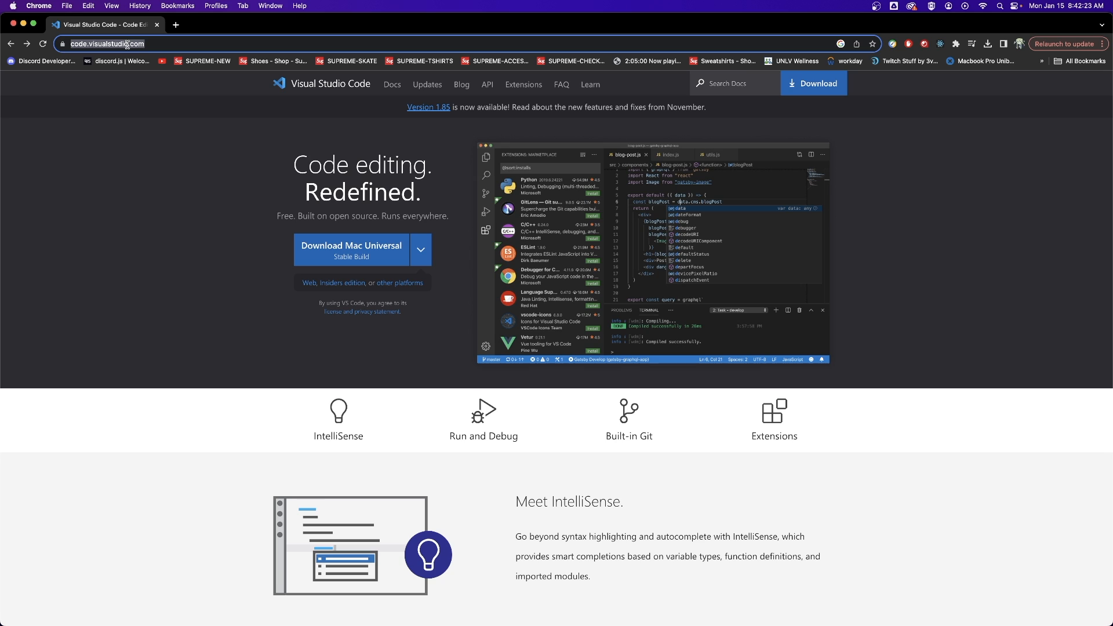
pyautogui.moveTo(342, 244)
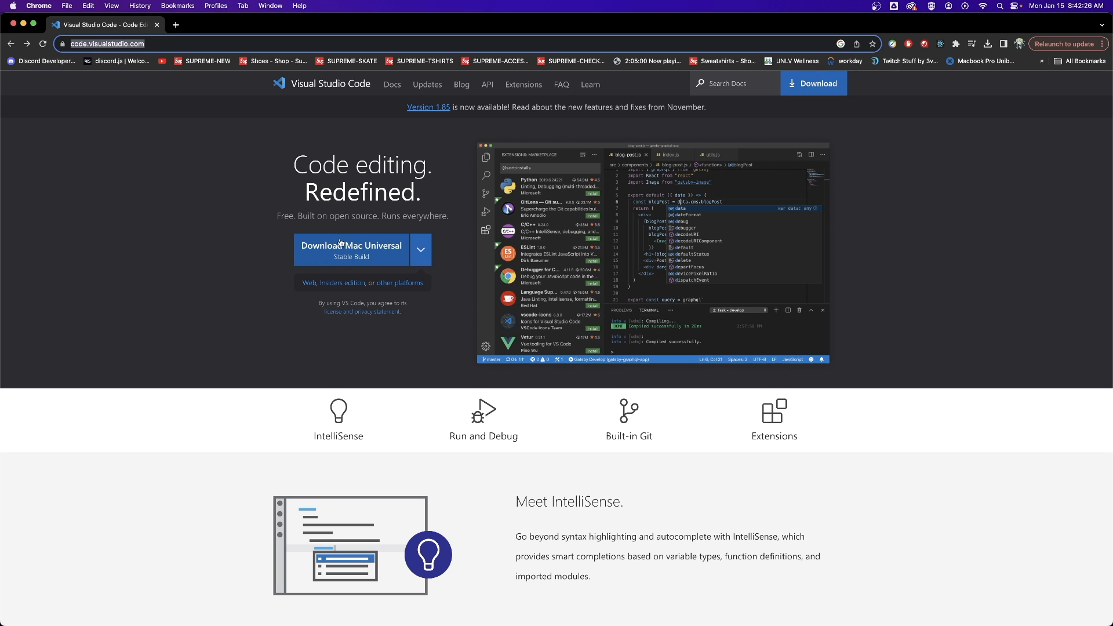
pyautogui.moveTo(355, 257)
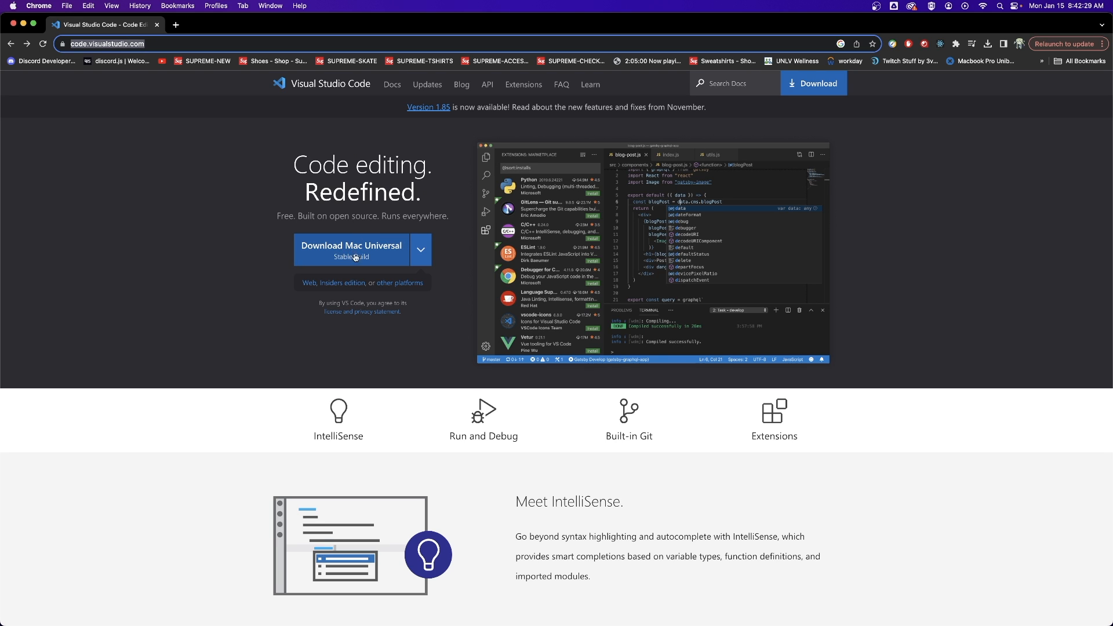
pyautogui.moveTo(367, 254)
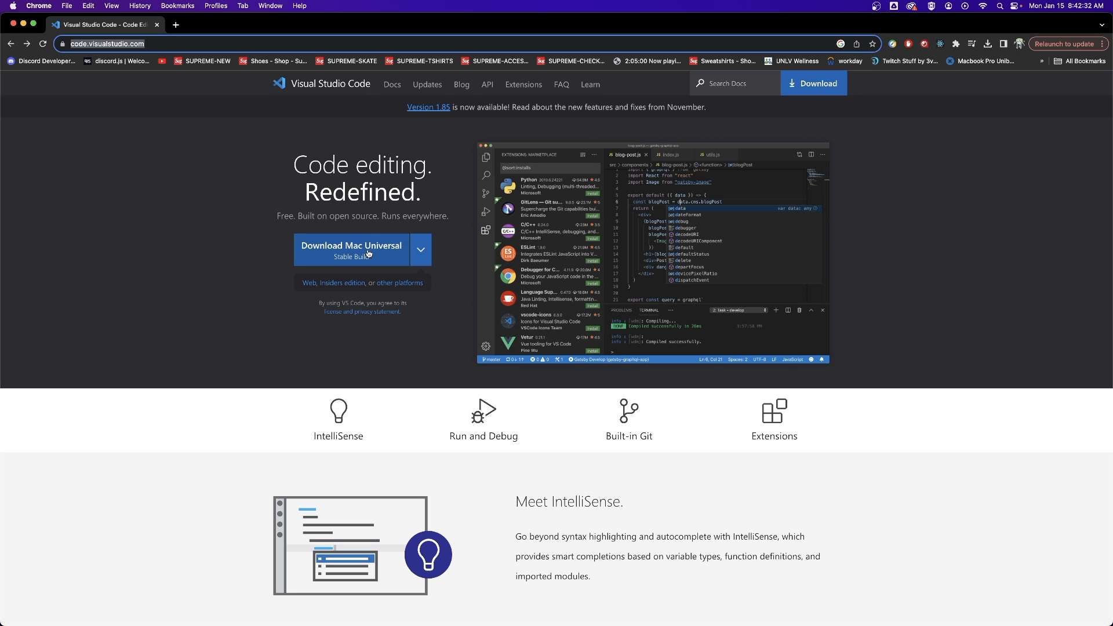
pyautogui.moveTo(439, 250)
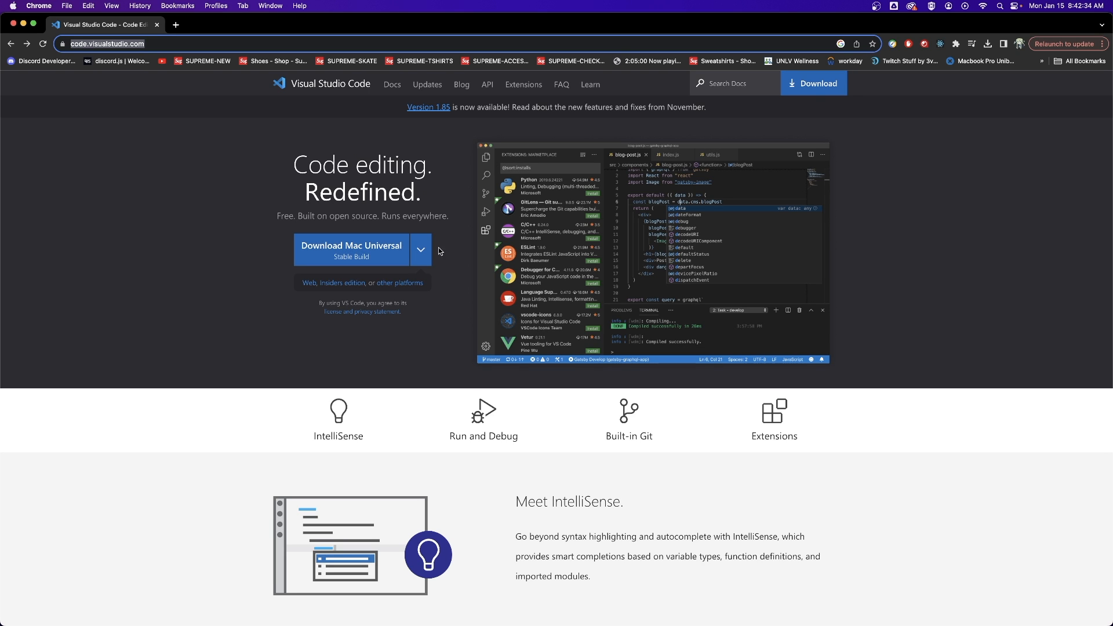
pyautogui.click(420, 250)
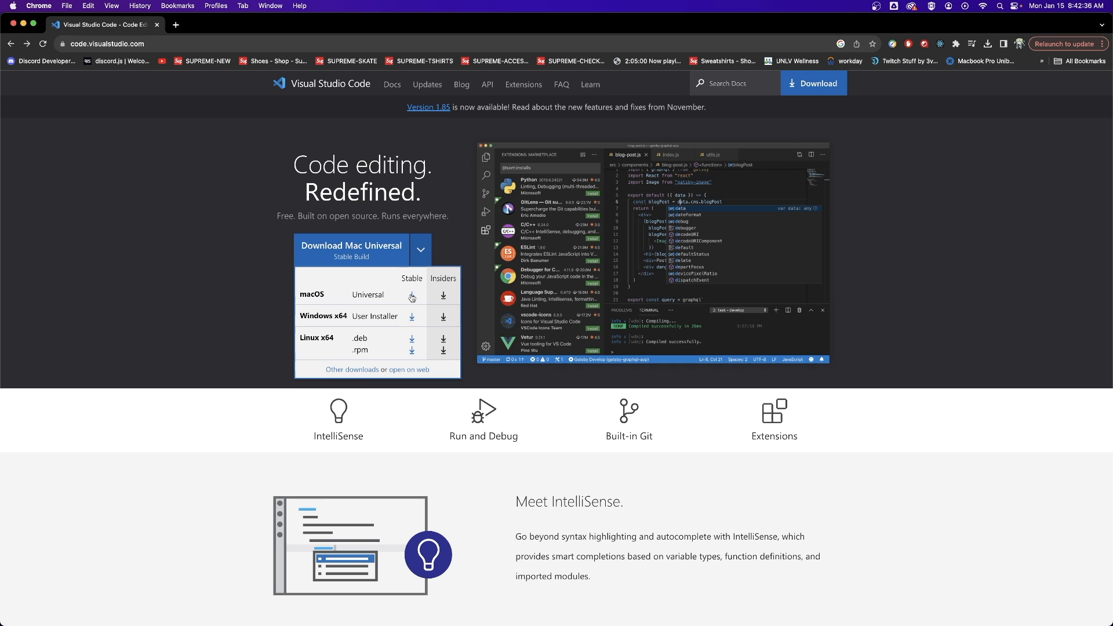
pyautogui.moveTo(414, 292)
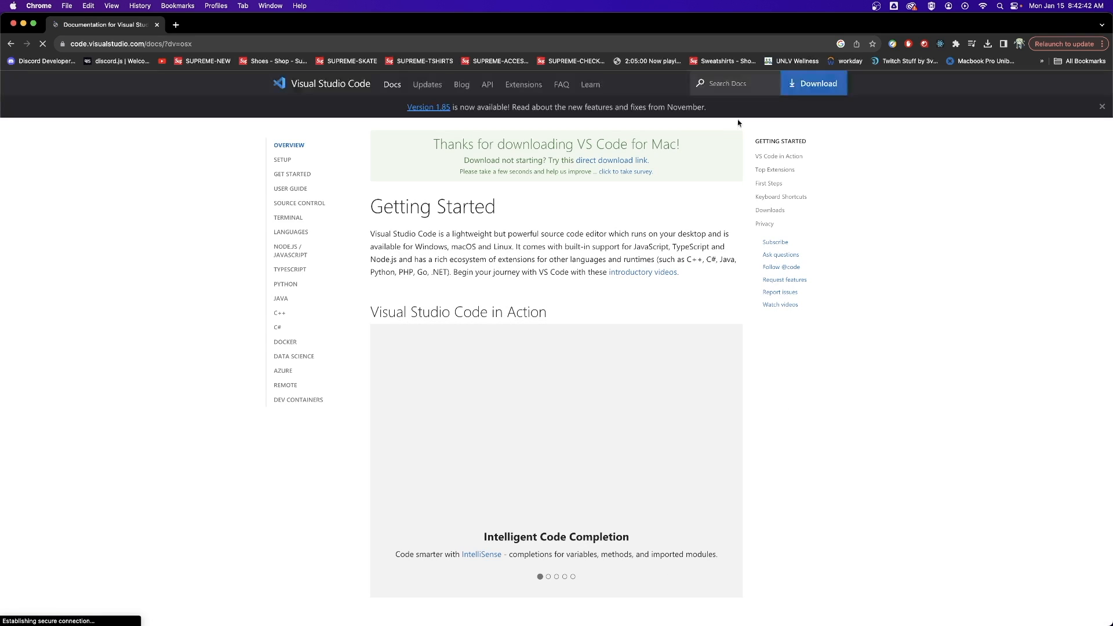
# Reveal the downloaded VS Code zip in Downloads and drag Visual Studio Code into Applications.
pyautogui.click(988, 43)
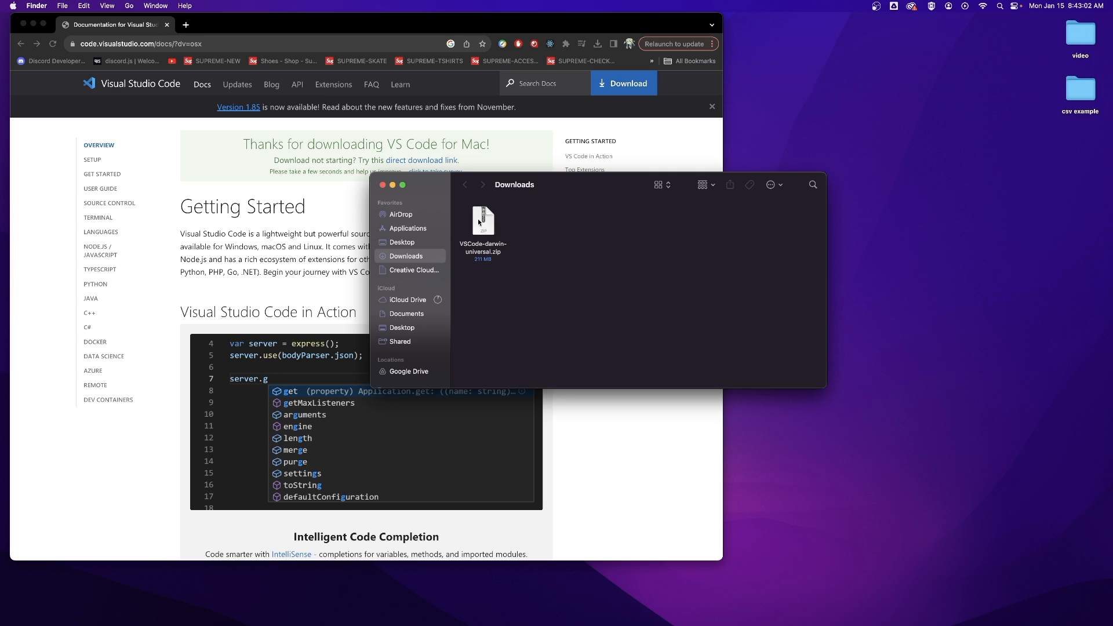
pyautogui.moveTo(488, 228)
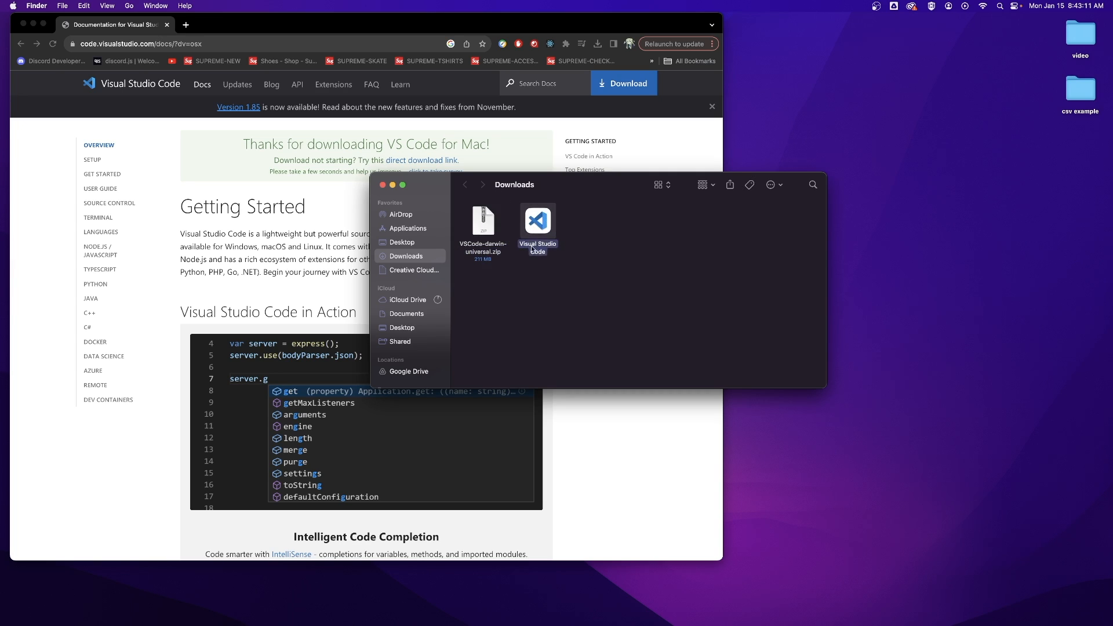
pyautogui.moveTo(537, 221); pyautogui.dragTo(411, 228)
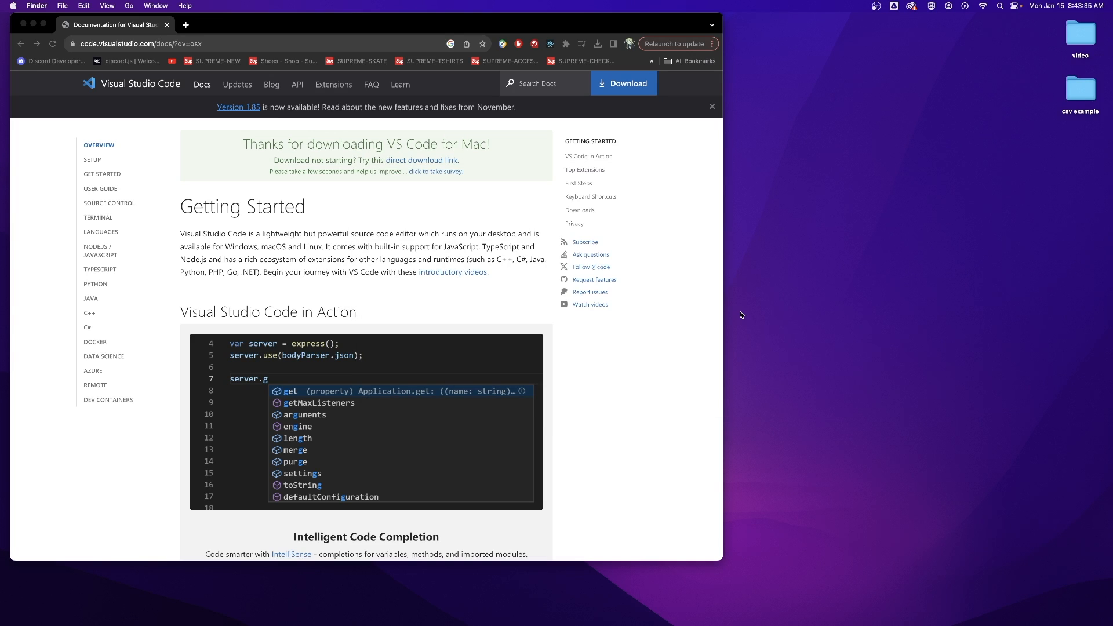
# Search Launchpad for 'terminal' and launch Terminal.
pyautogui.press('F4')
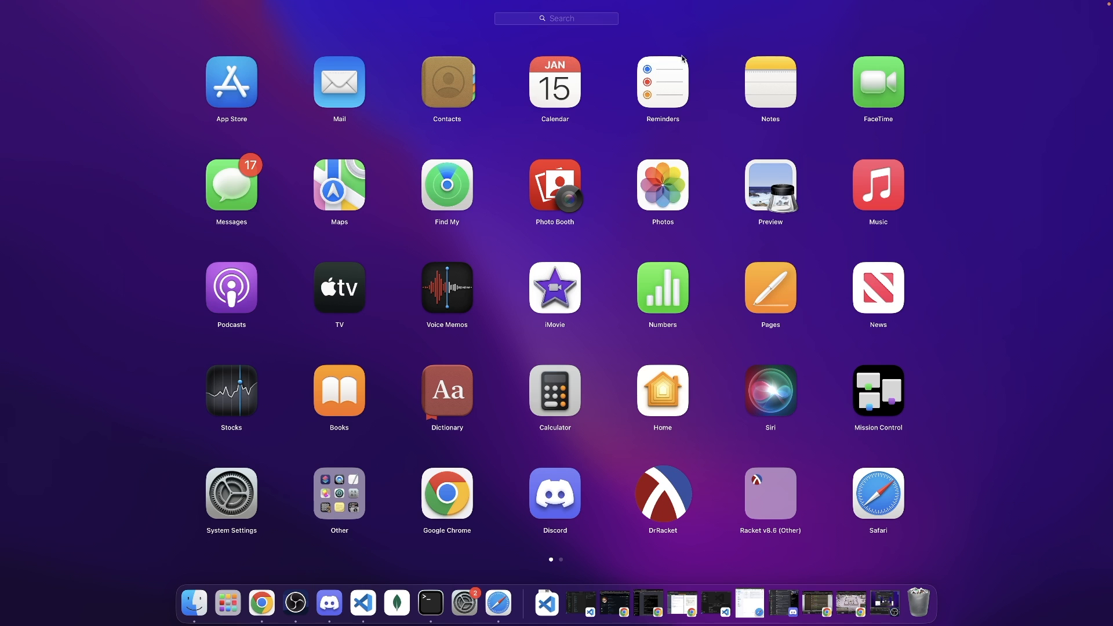
pyautogui.click(556, 18)
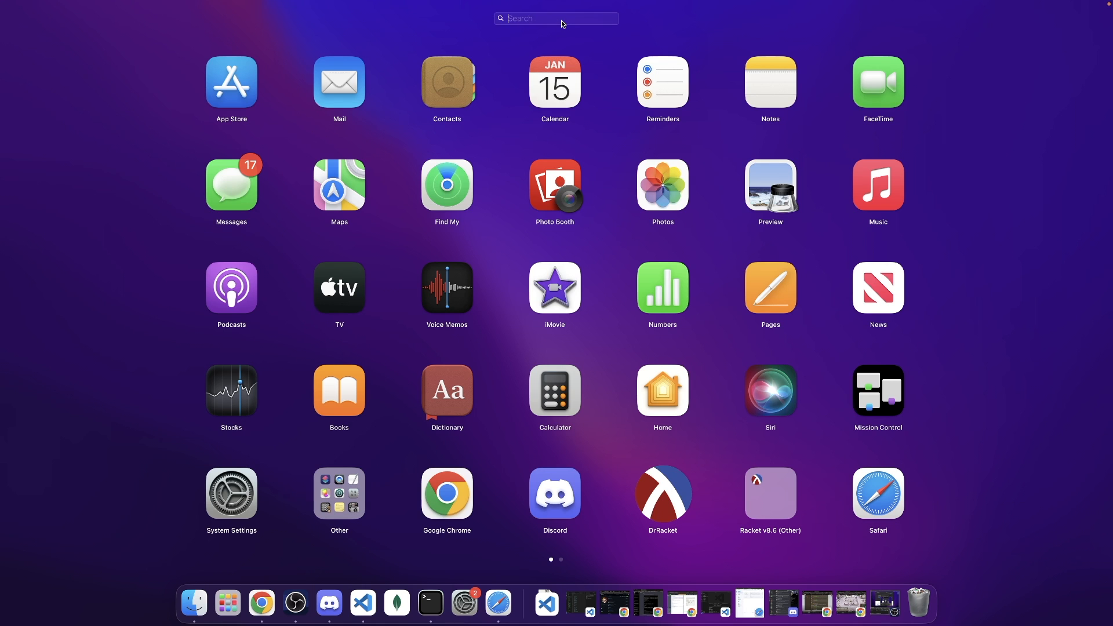
pyautogui.write('terminal')
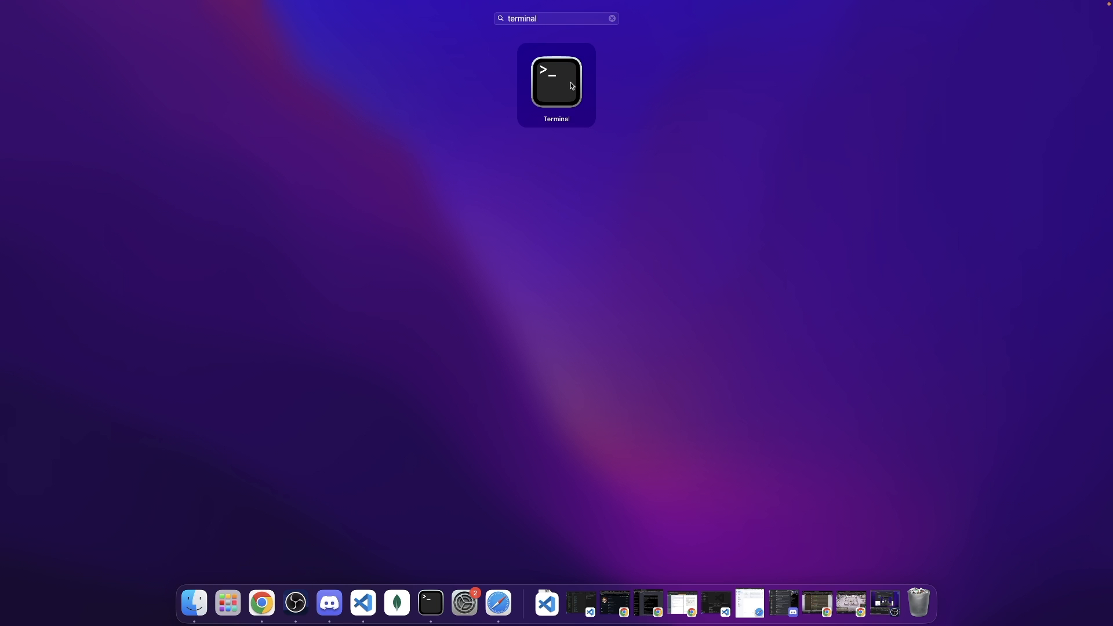
pyautogui.click(556, 82)
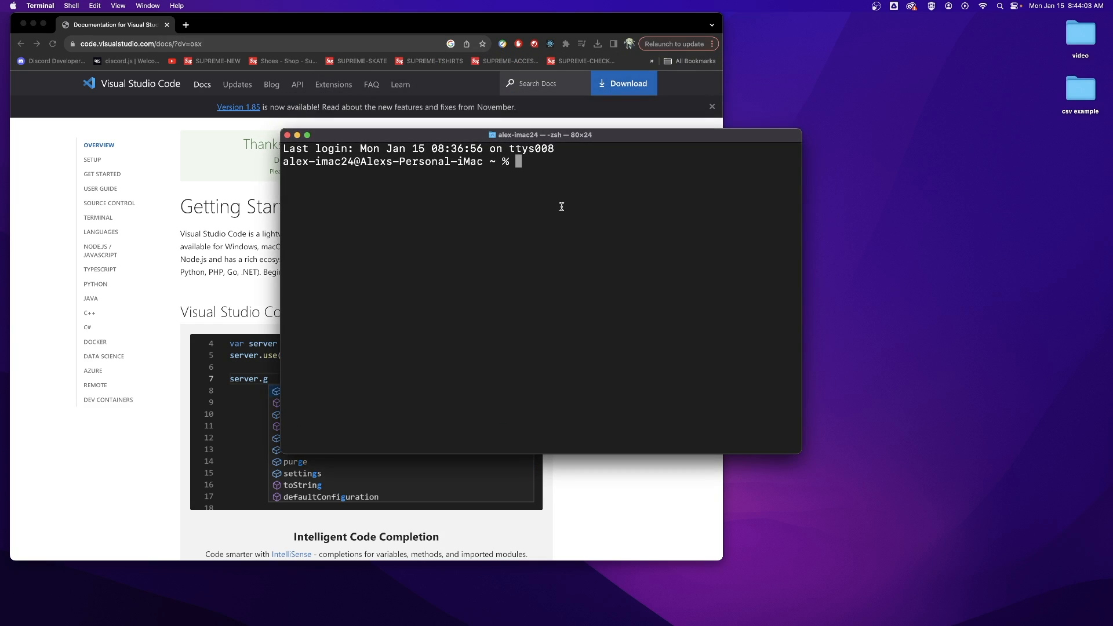
# Run xcode-select --install and agree to install the command line developer tools.
pyautogui.write('x')
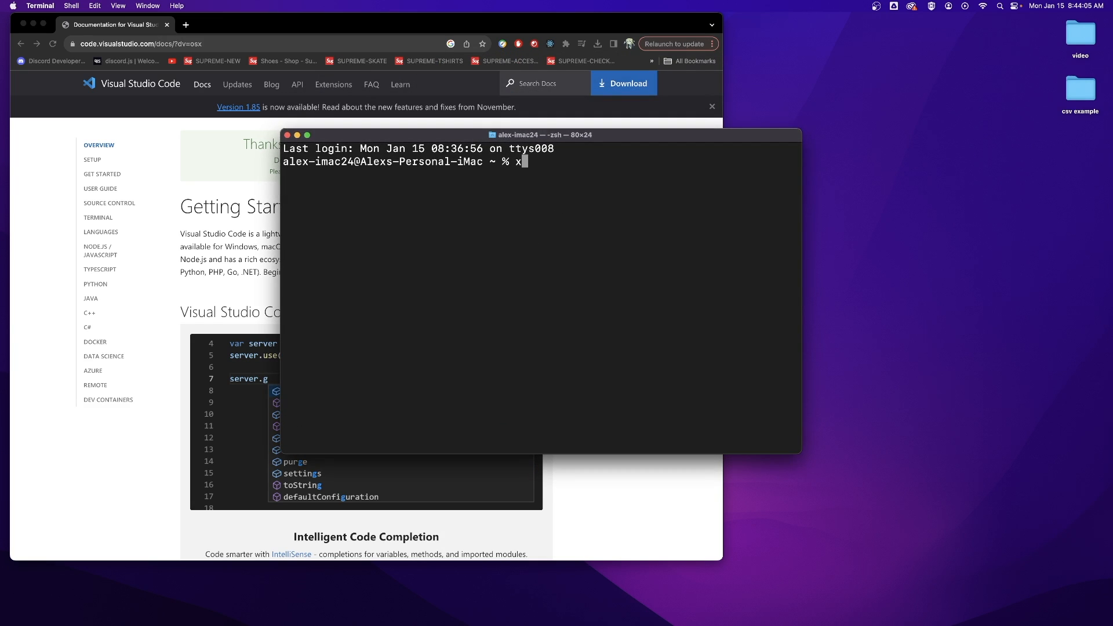
pyautogui.write('code-select')
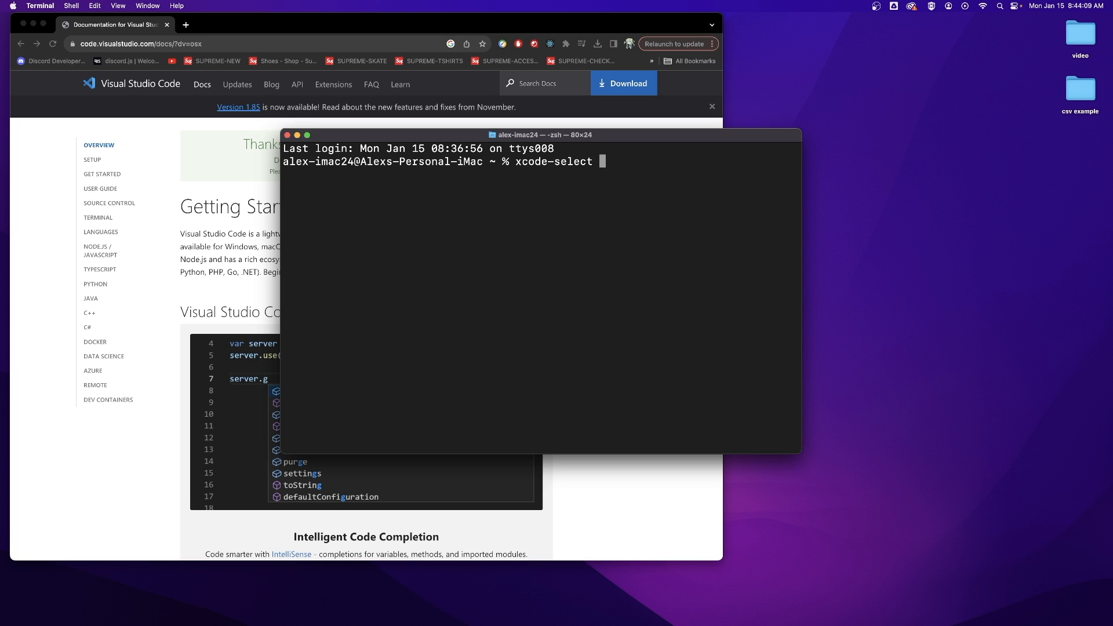
pyautogui.write('--install')
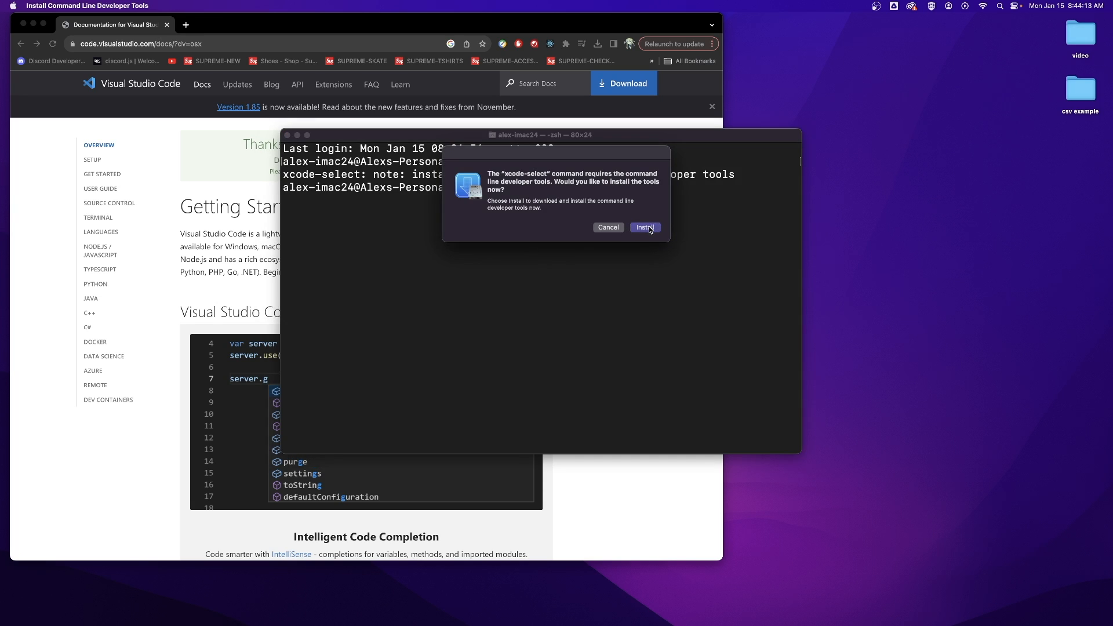
pyautogui.click(644, 227)
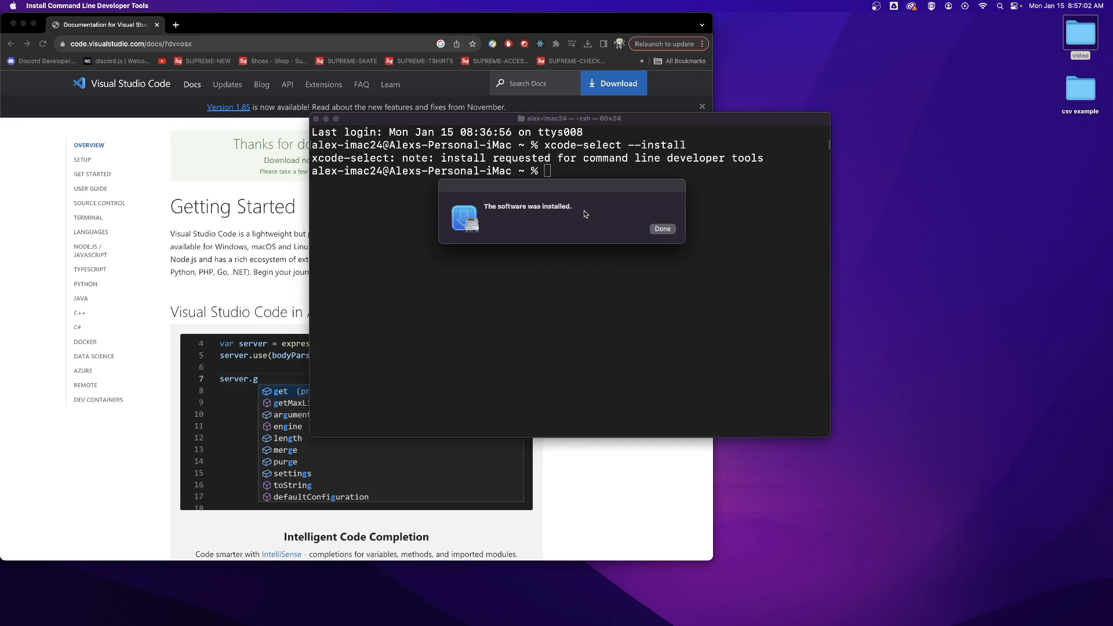
pyautogui.moveTo(538, 217)
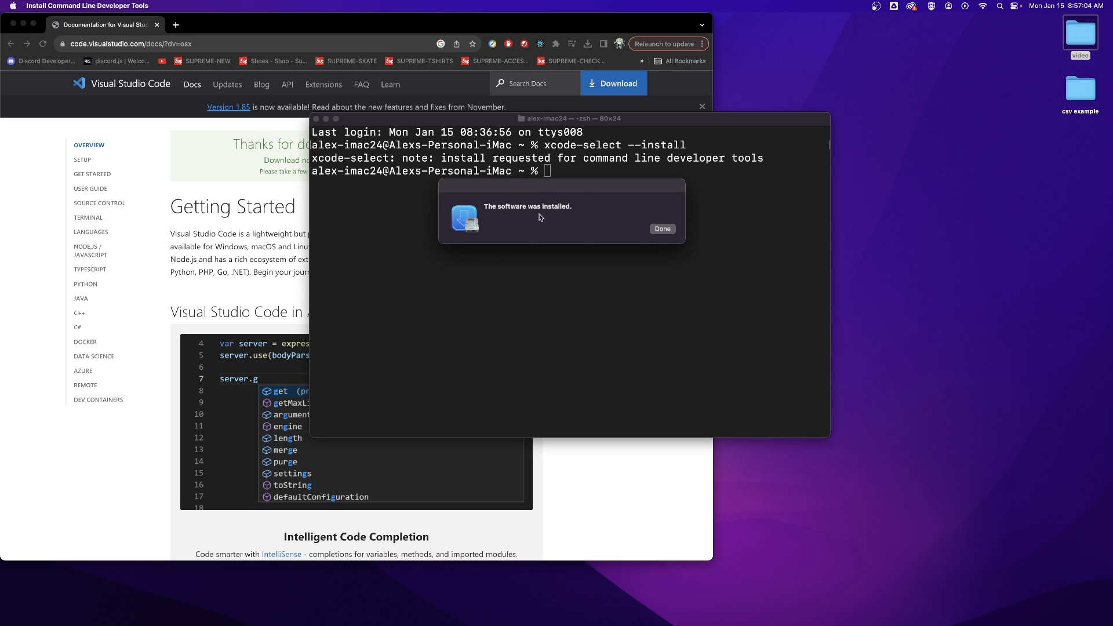
pyautogui.moveTo(486, 208)
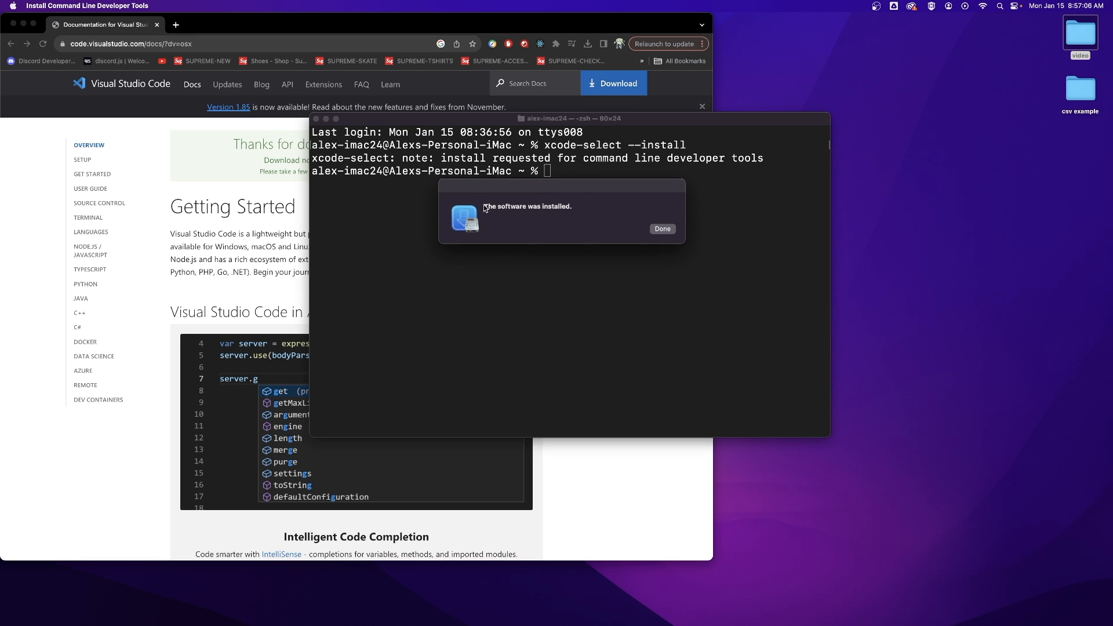
# Dismiss the install confirmation, run gcc --version, and move the Terminal window right.
pyautogui.click(661, 228)
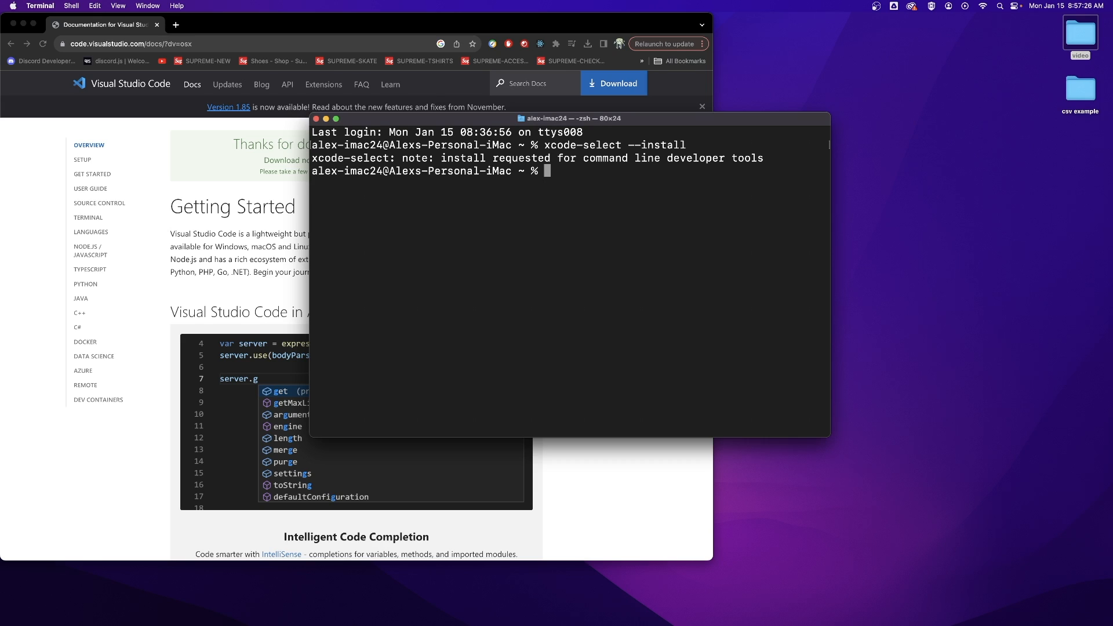
pyautogui.write('gcc -')
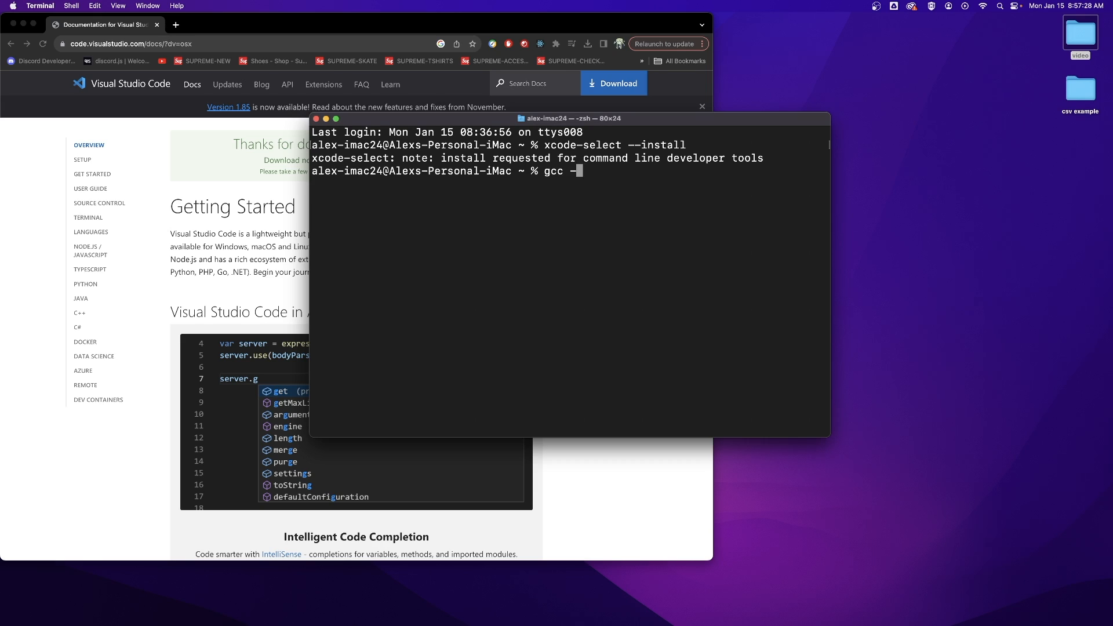
pyautogui.write('-version')
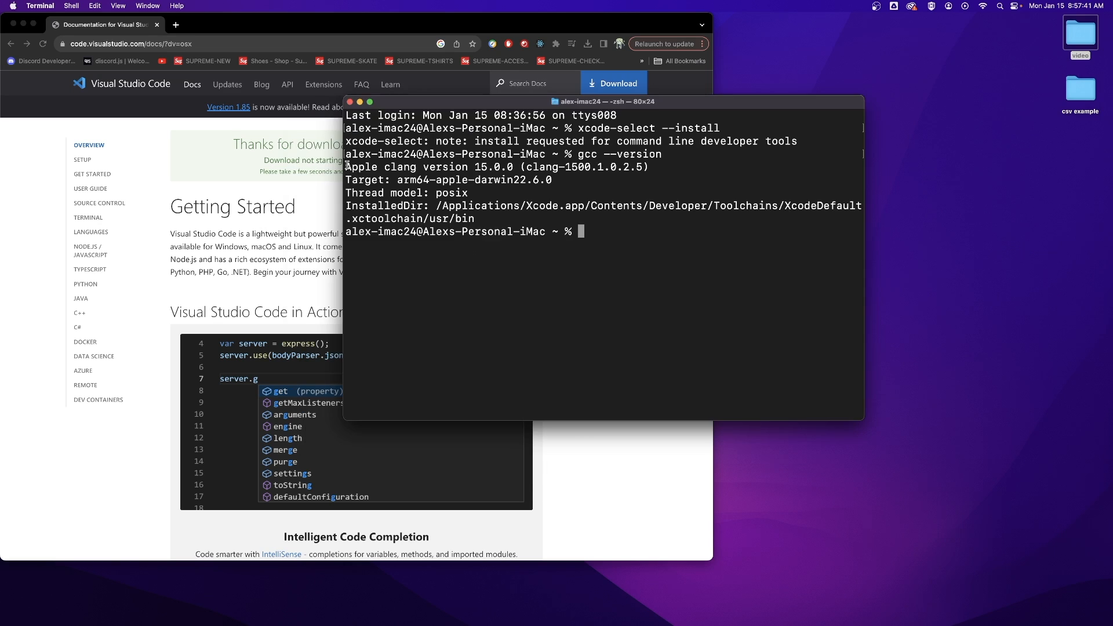
pyautogui.moveTo(347, 167); pyautogui.dragTo(479, 218)
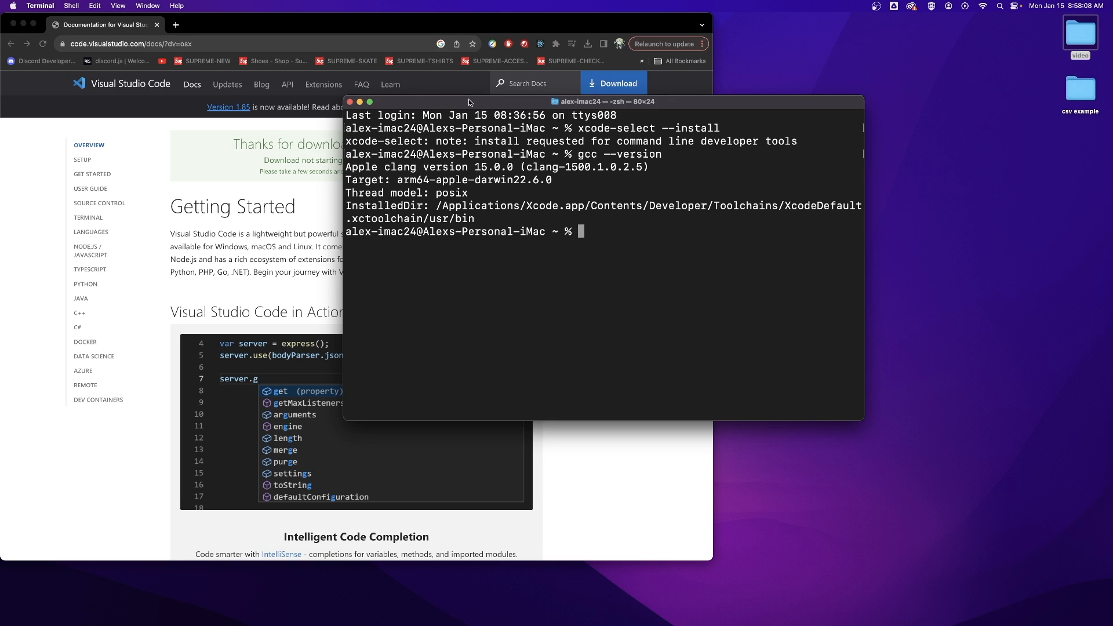
pyautogui.moveTo(647, 213)
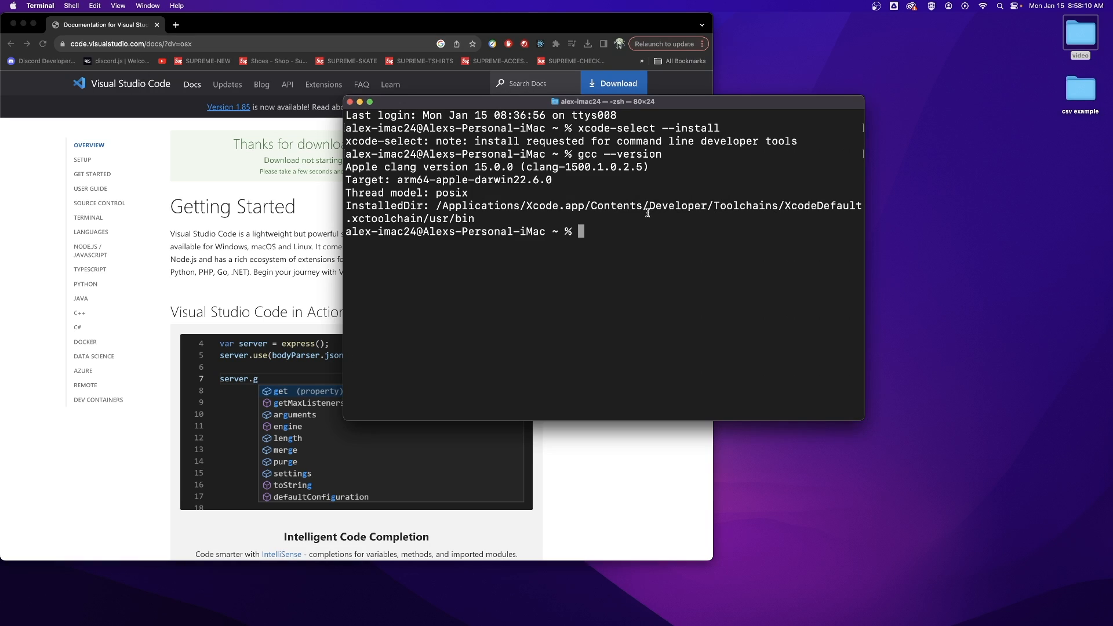
pyautogui.moveTo(585, 227)
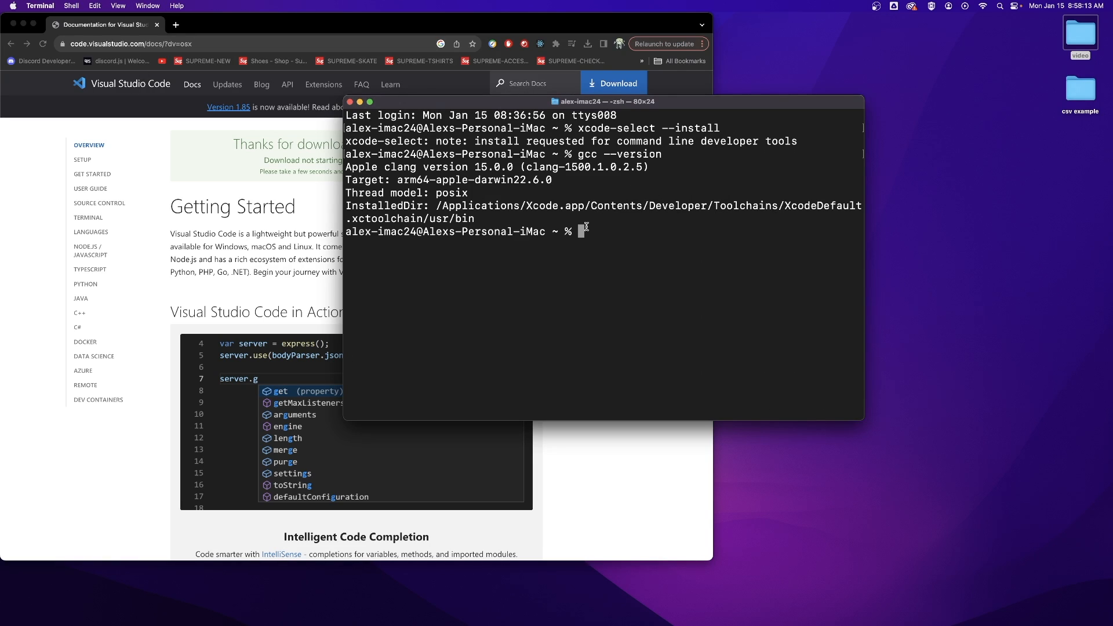
pyautogui.moveTo(600, 235)
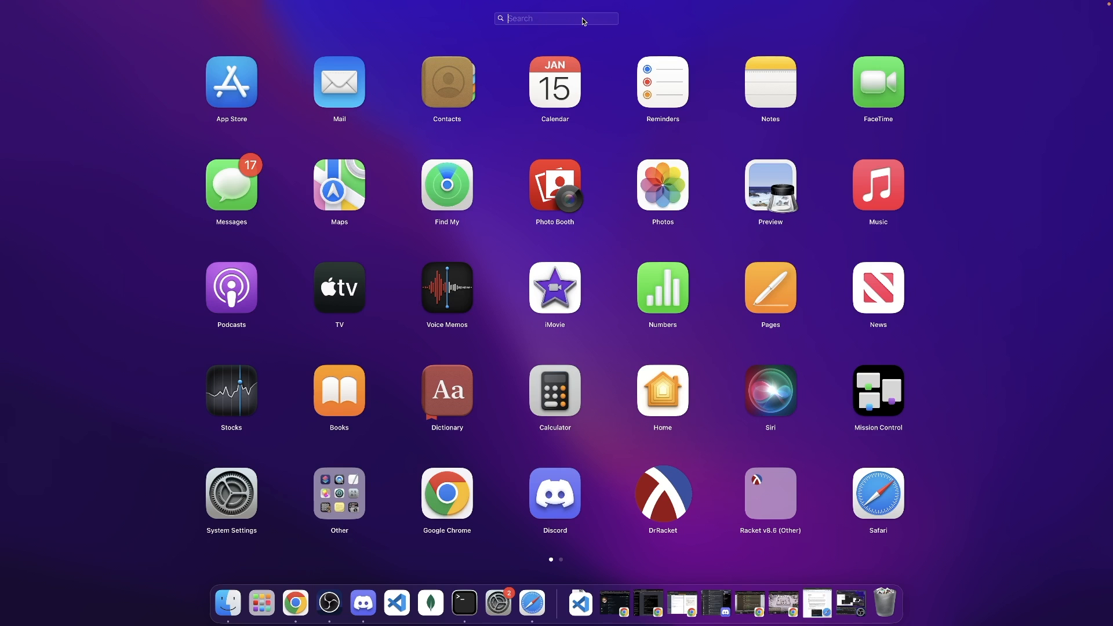
# Launch Visual Studio Code and open the Desktop folder as the Explorer workspace.
pyautogui.write('visual')
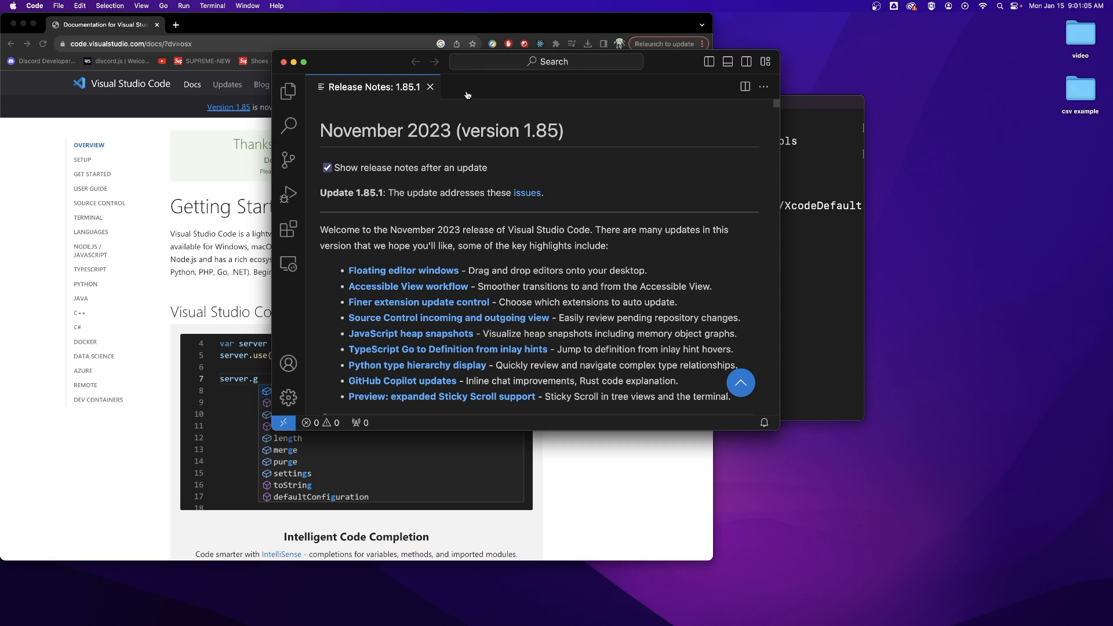
pyautogui.moveTo(395, 150)
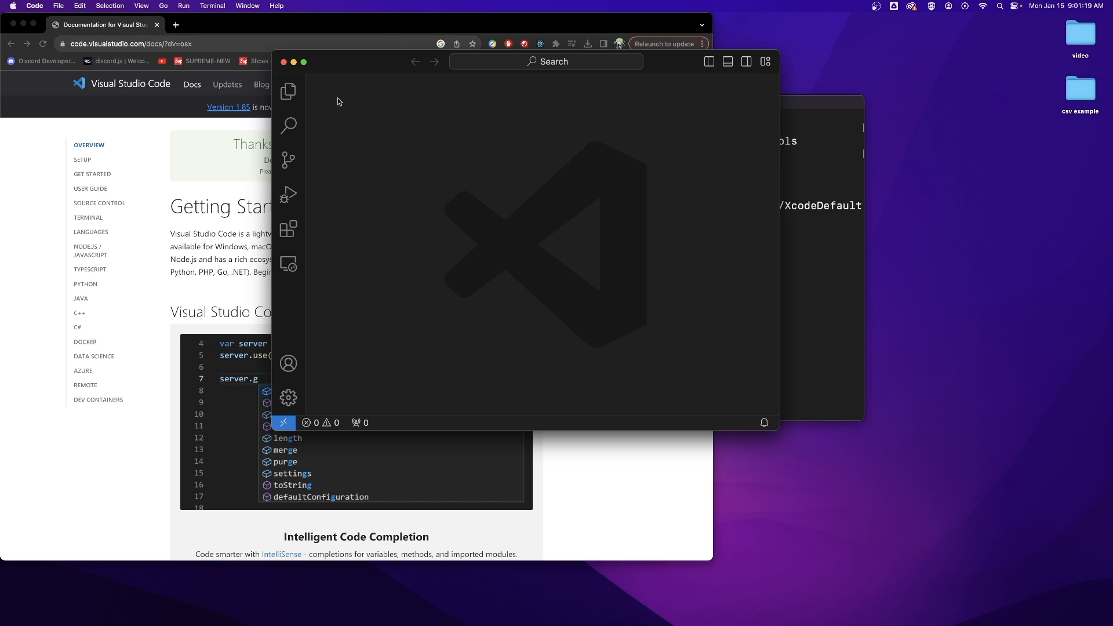
pyautogui.moveTo(289, 91)
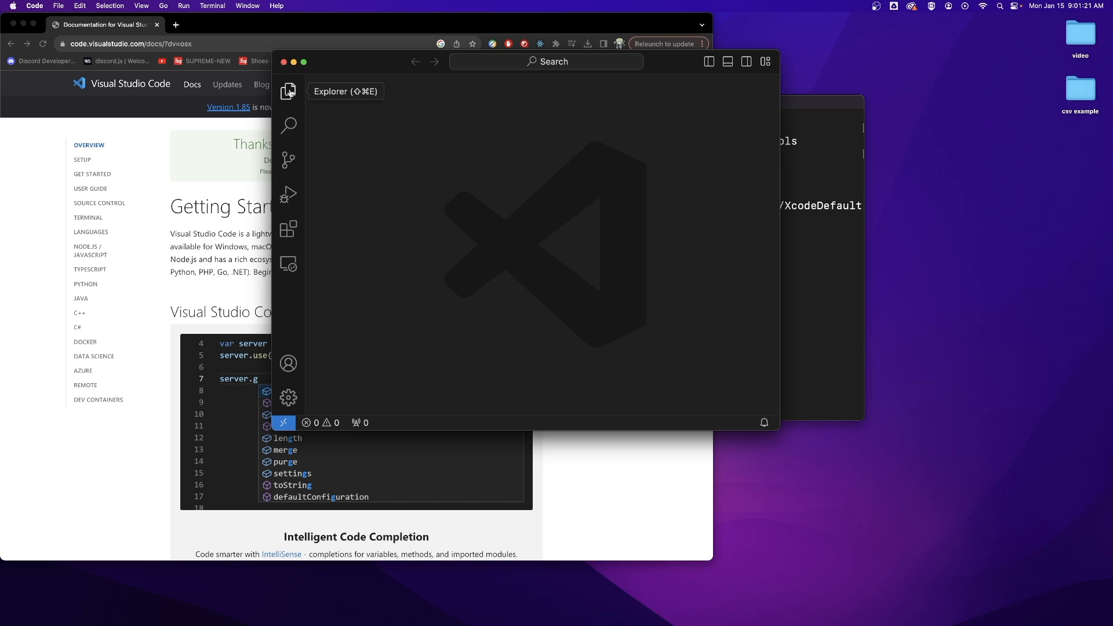
pyautogui.click(288, 91)
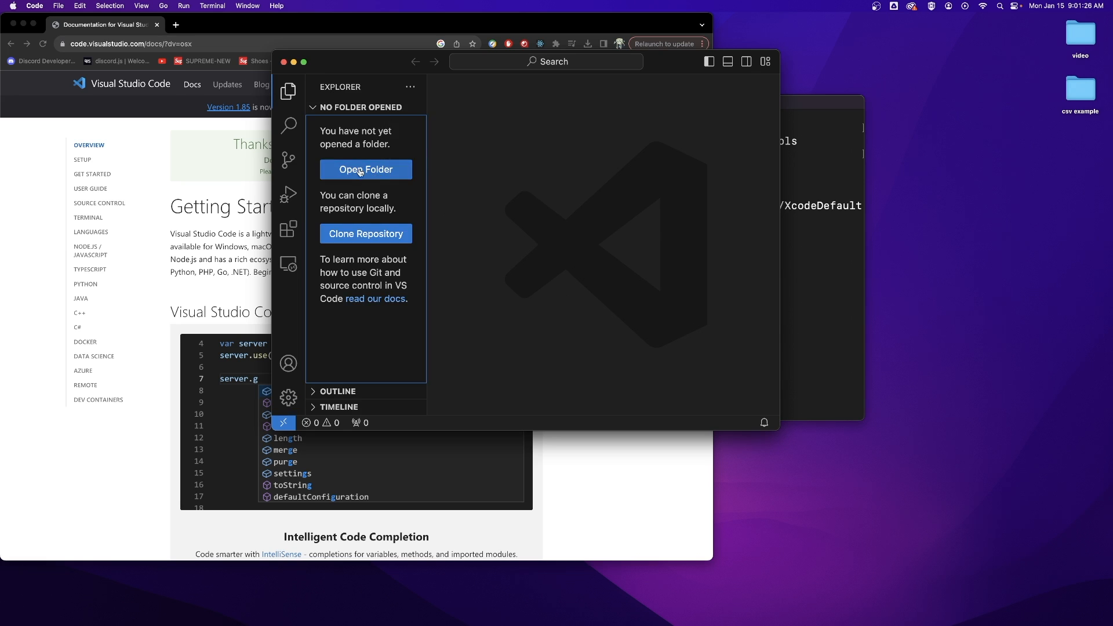
pyautogui.click(365, 169)
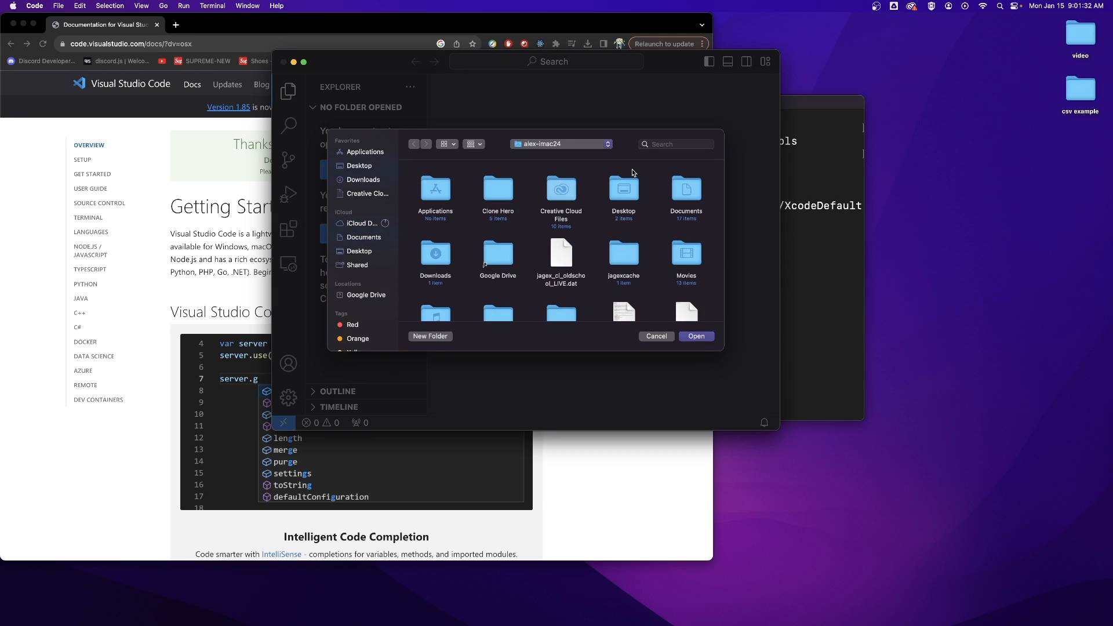
pyautogui.moveTo(622, 204)
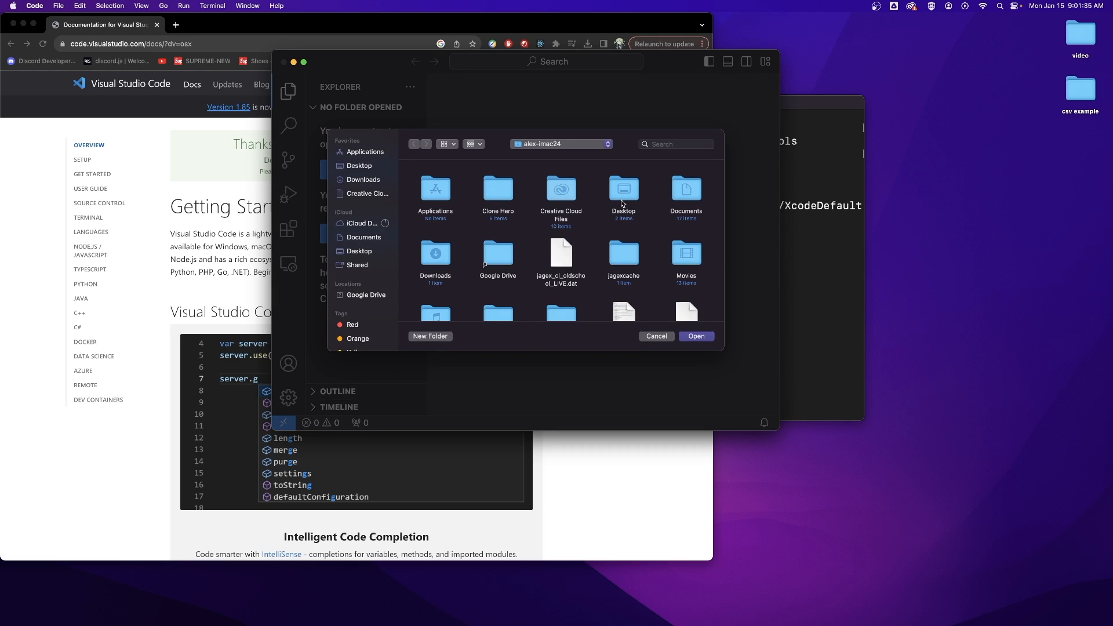
pyautogui.doubleClick(623, 191)
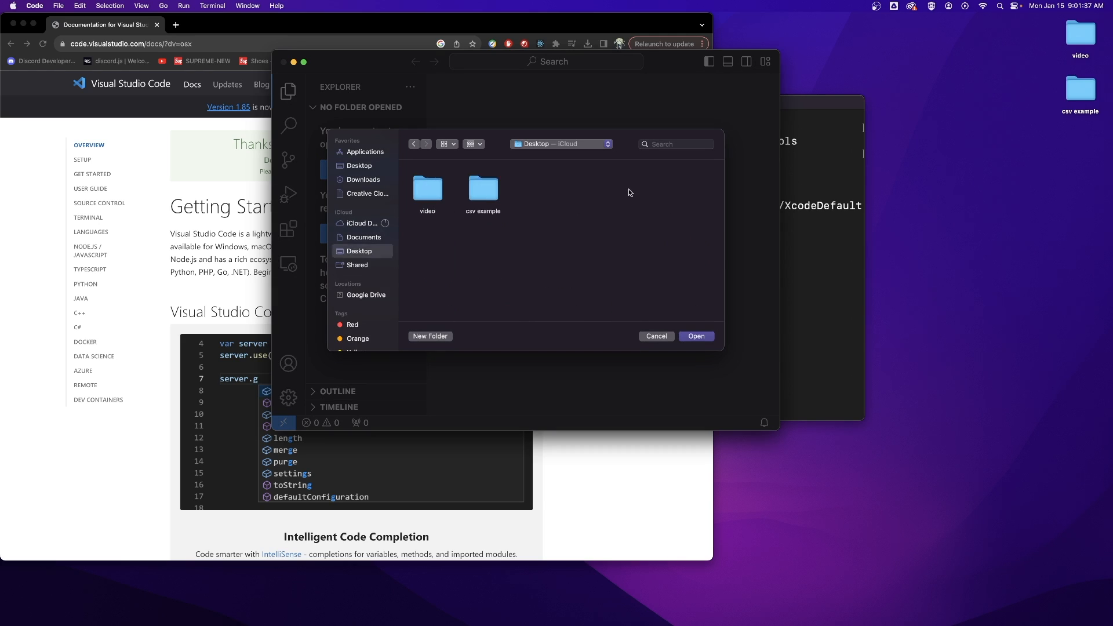
pyautogui.click(695, 336)
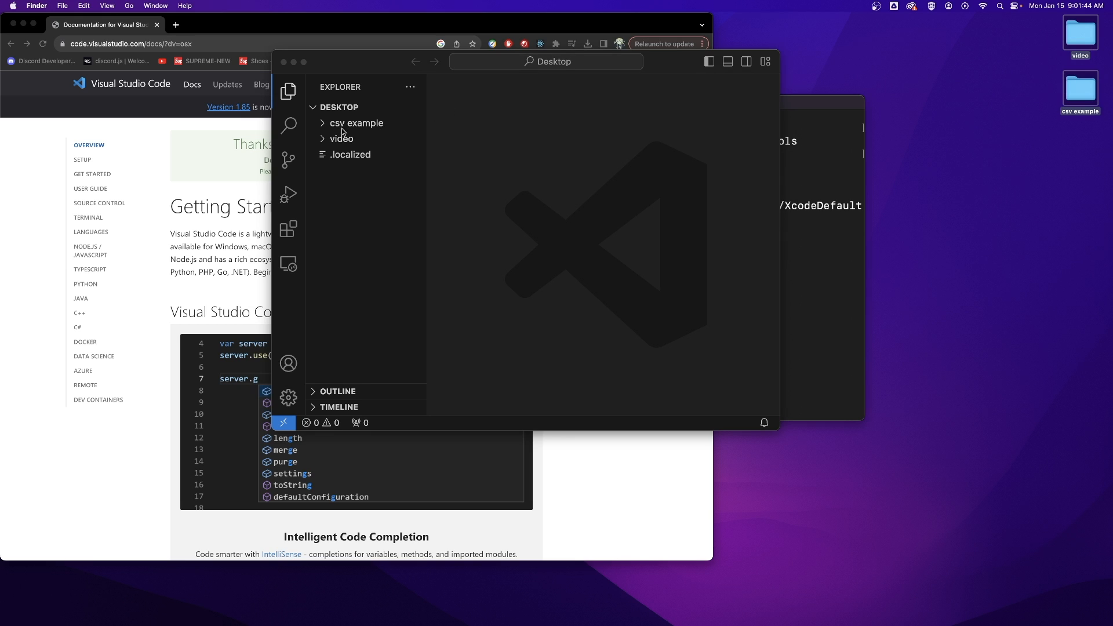
pyautogui.click(355, 123)
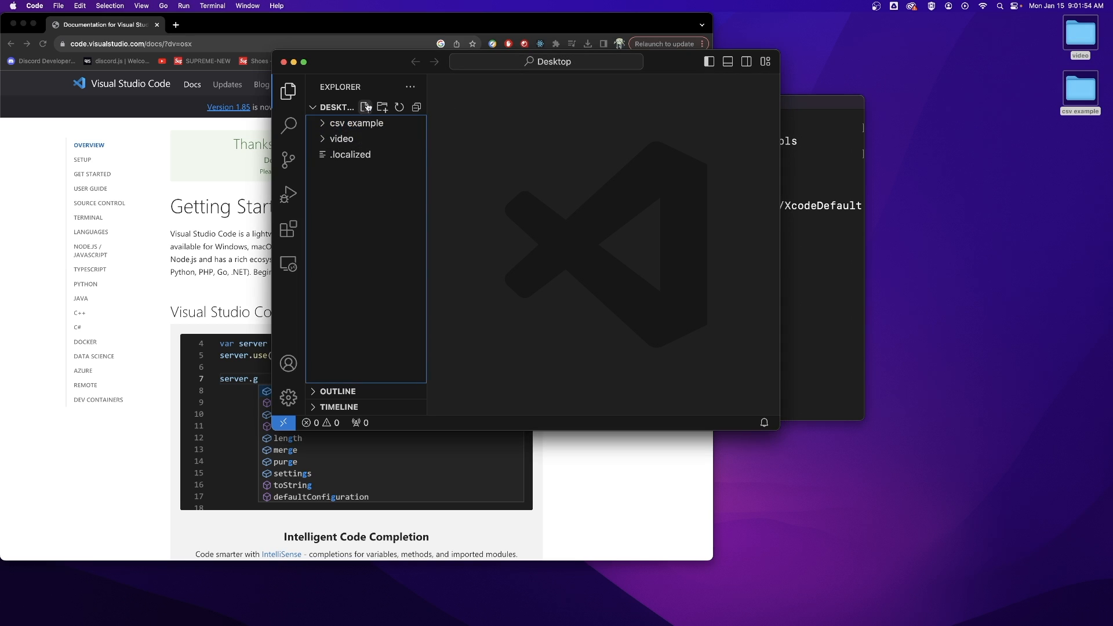
# Create a new file named main.cpp in the Desktop workspace and open it.
pyautogui.click(365, 107)
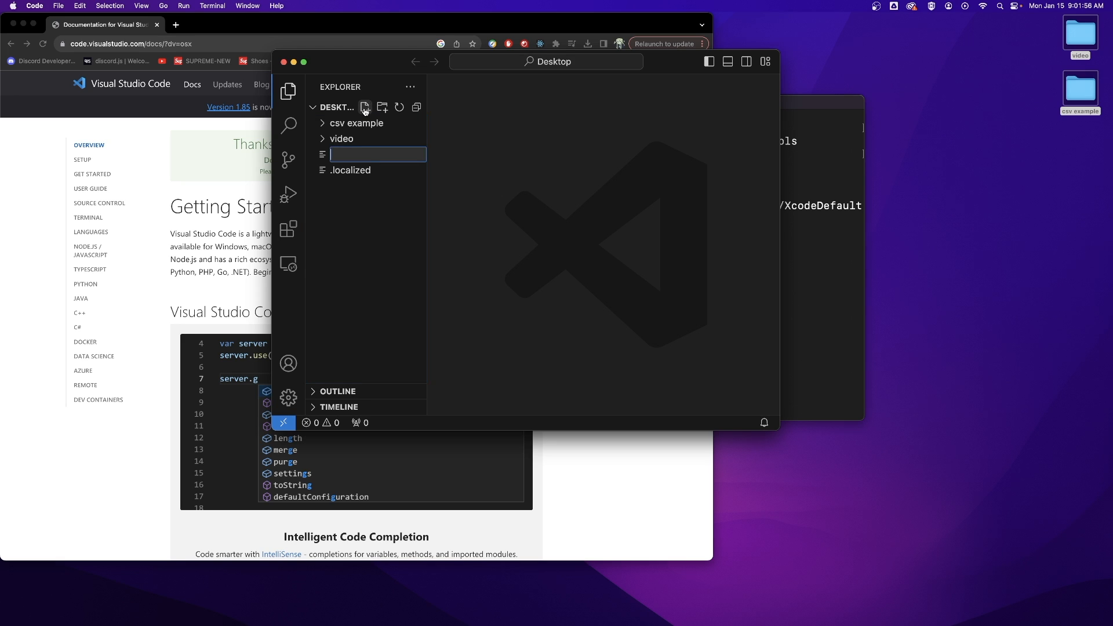
pyautogui.write('ma')
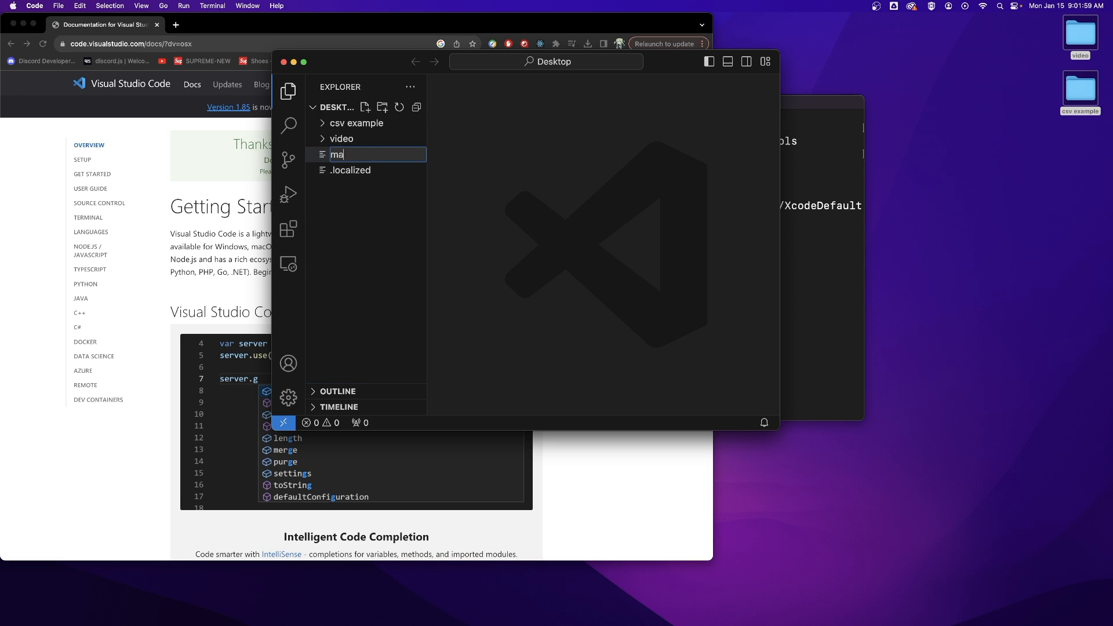
pyautogui.write('in')
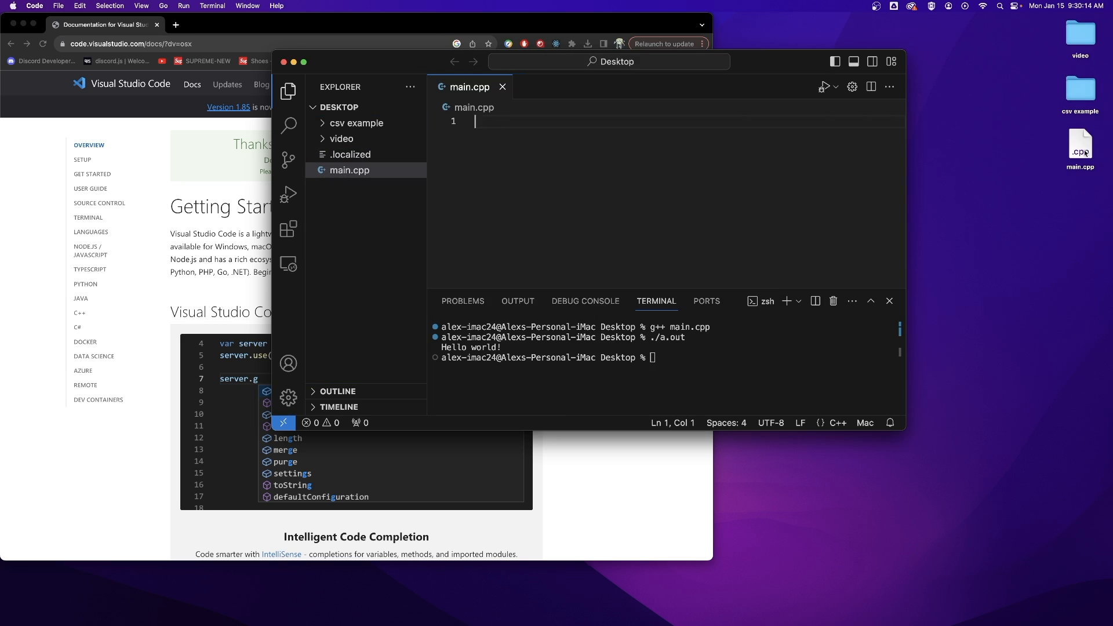
pyautogui.click(1080, 146)
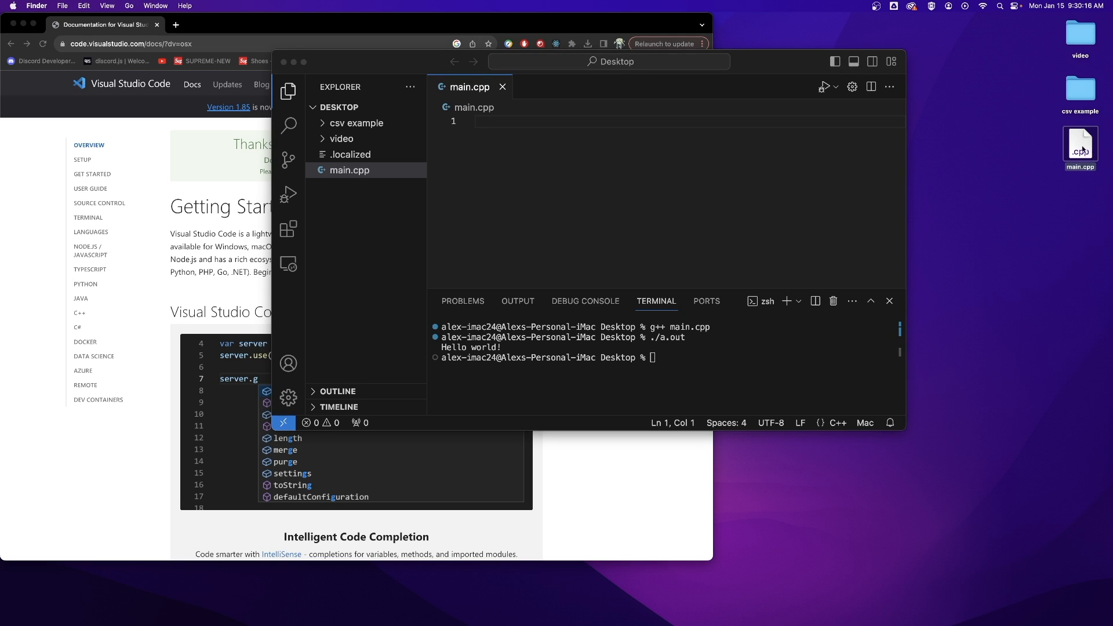
pyautogui.click(349, 210)
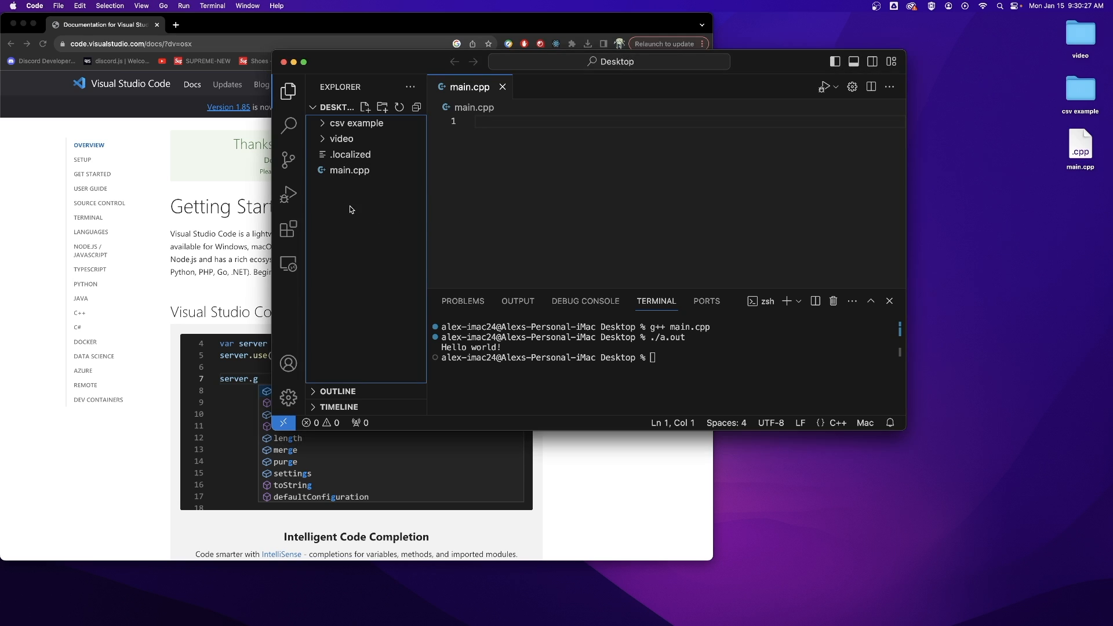
pyautogui.moveTo(366, 146)
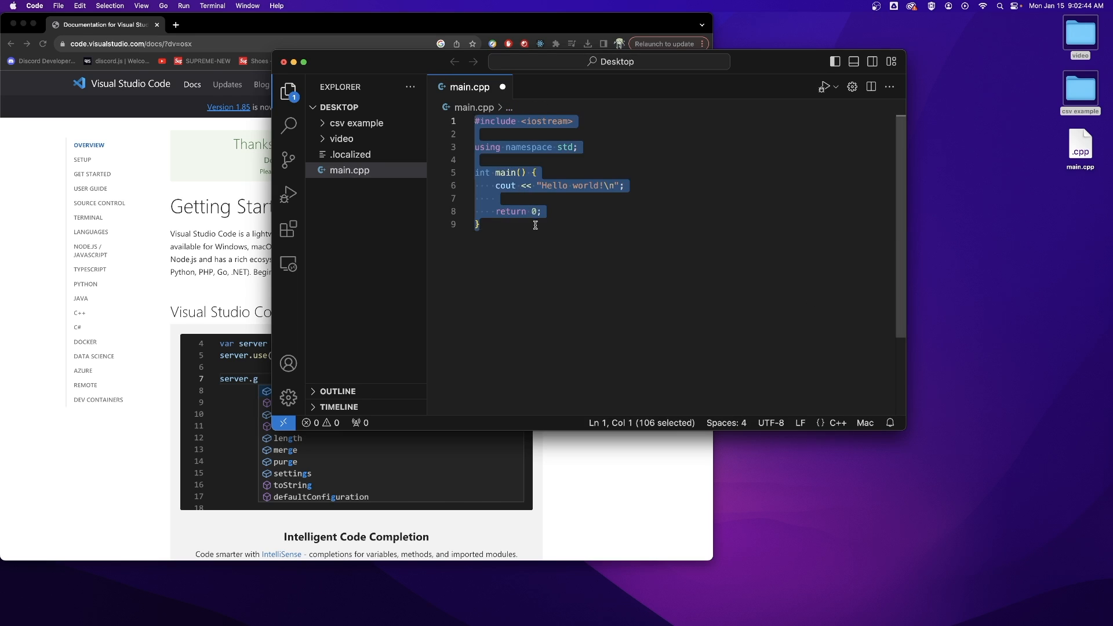
# Open a new integrated terminal from the Terminal menu.
pyautogui.click(212, 6)
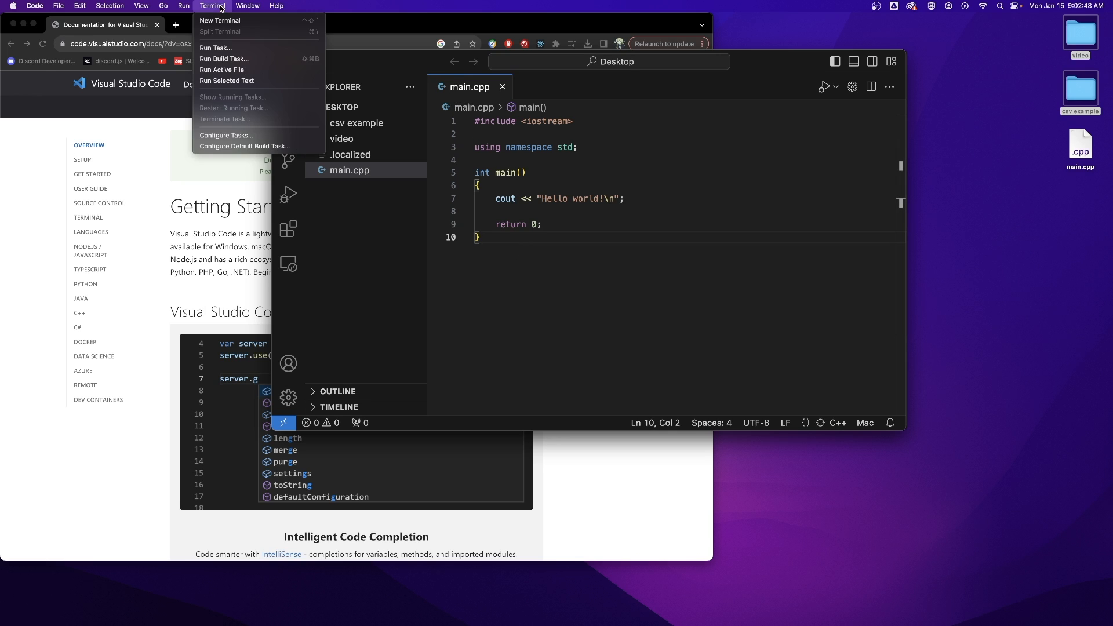
pyautogui.click(221, 20)
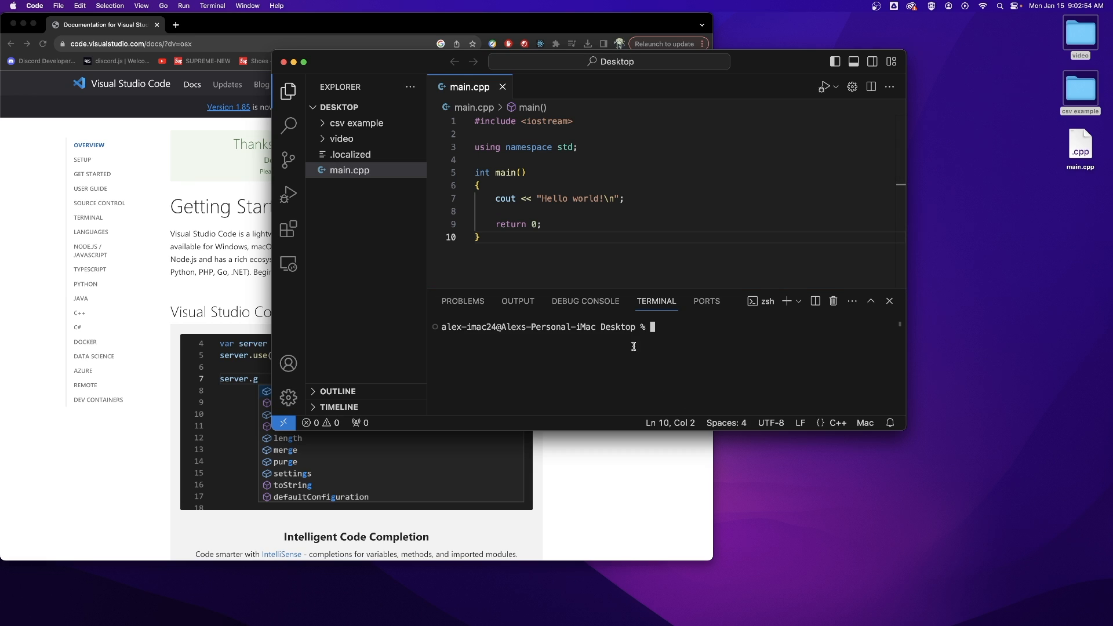
pyautogui.moveTo(636, 341)
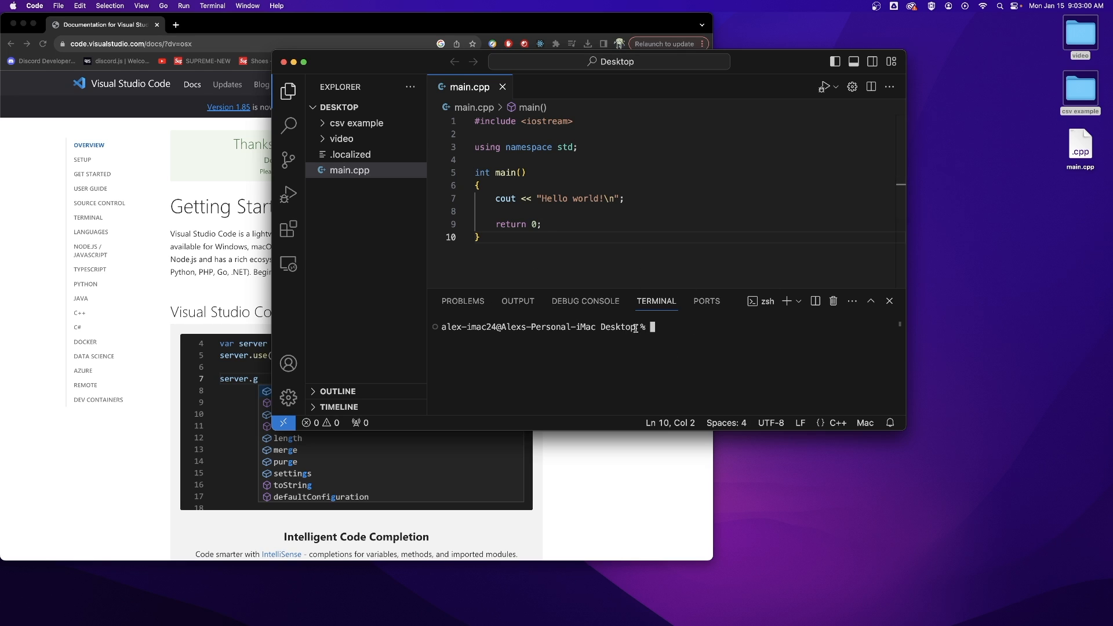
# Compile with g++ main.cpp, select all code in main.cpp, and enter ./a.out.
pyautogui.doubleClick(617, 326)
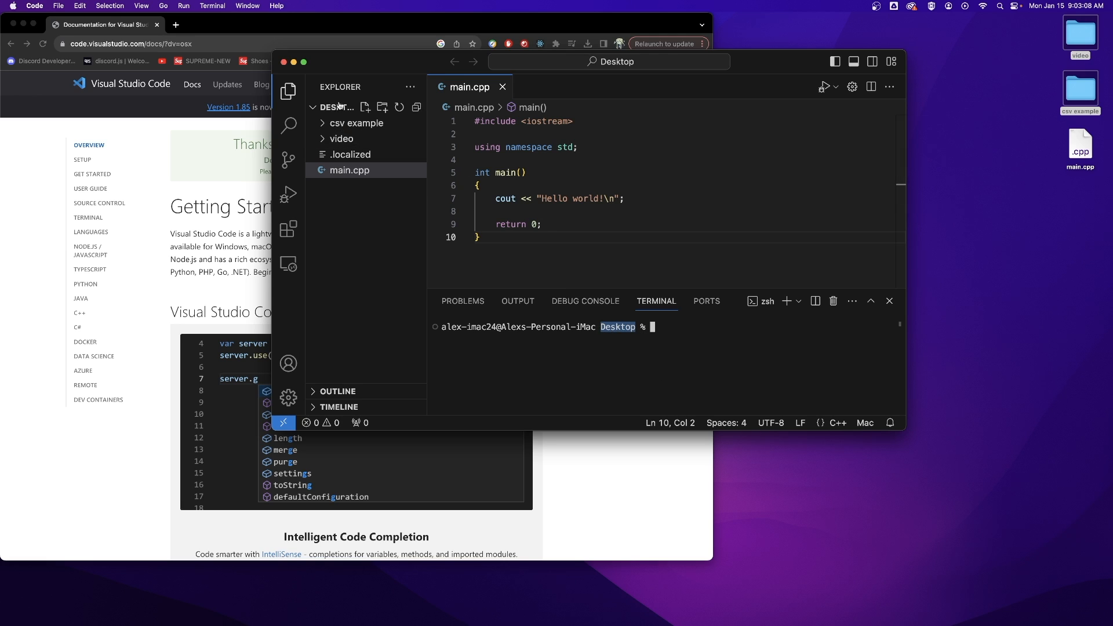
pyautogui.write('g')
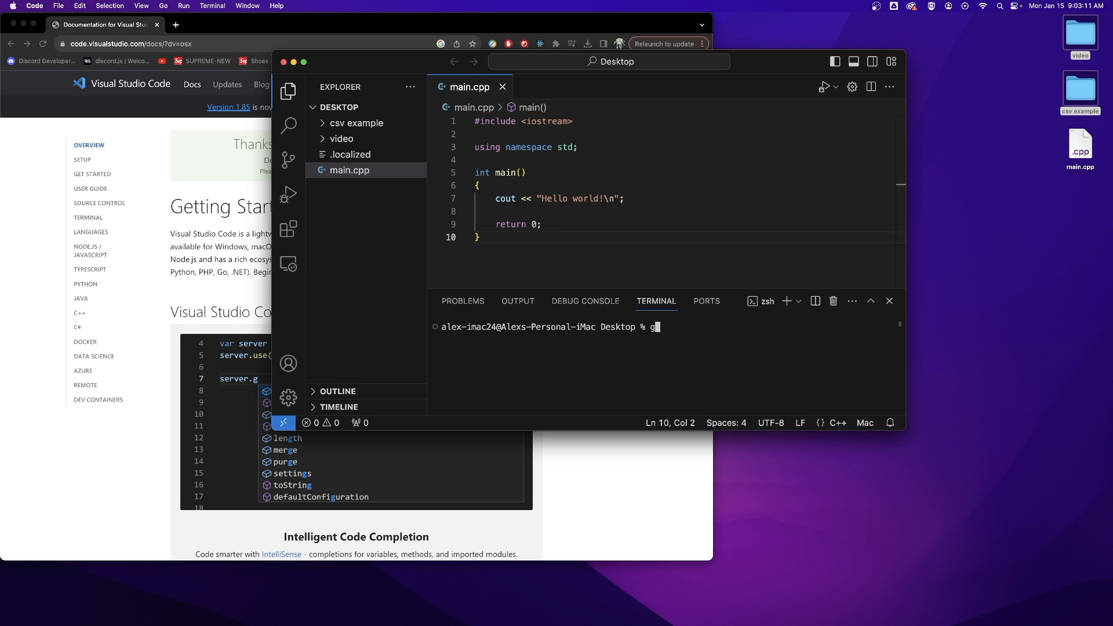
pyautogui.write('++ main.cpp')
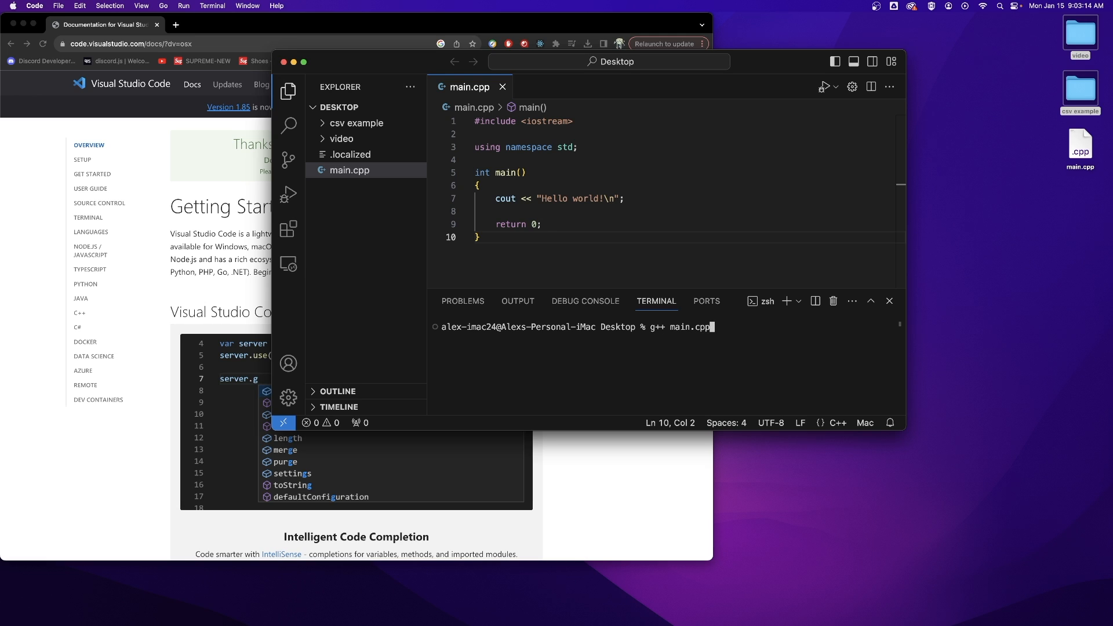
pyautogui.press('Return')
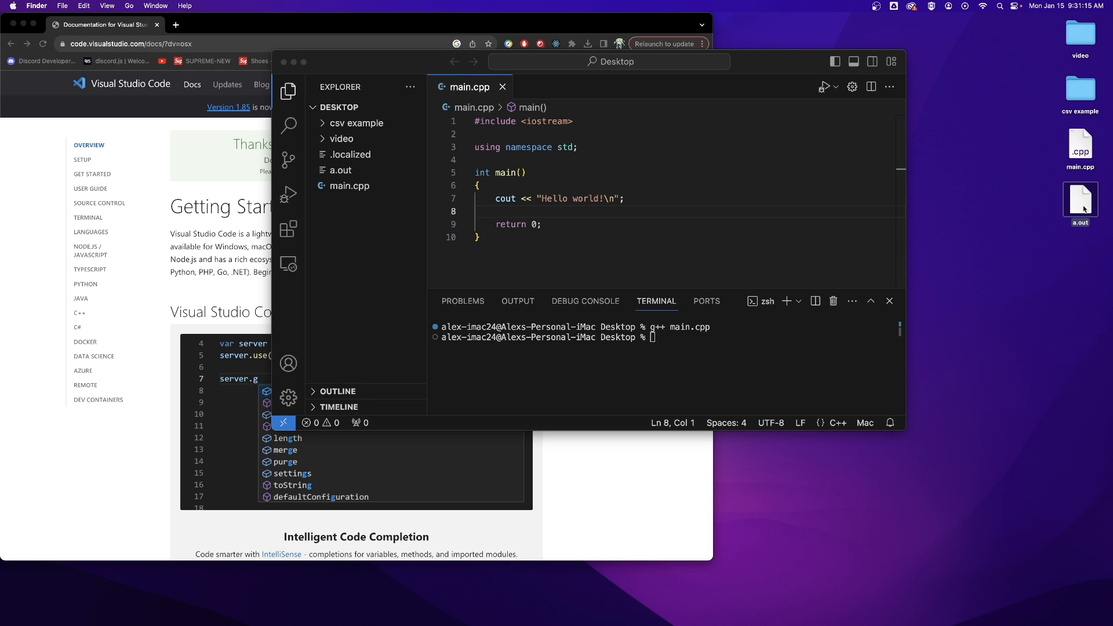
pyautogui.moveTo(832, 290)
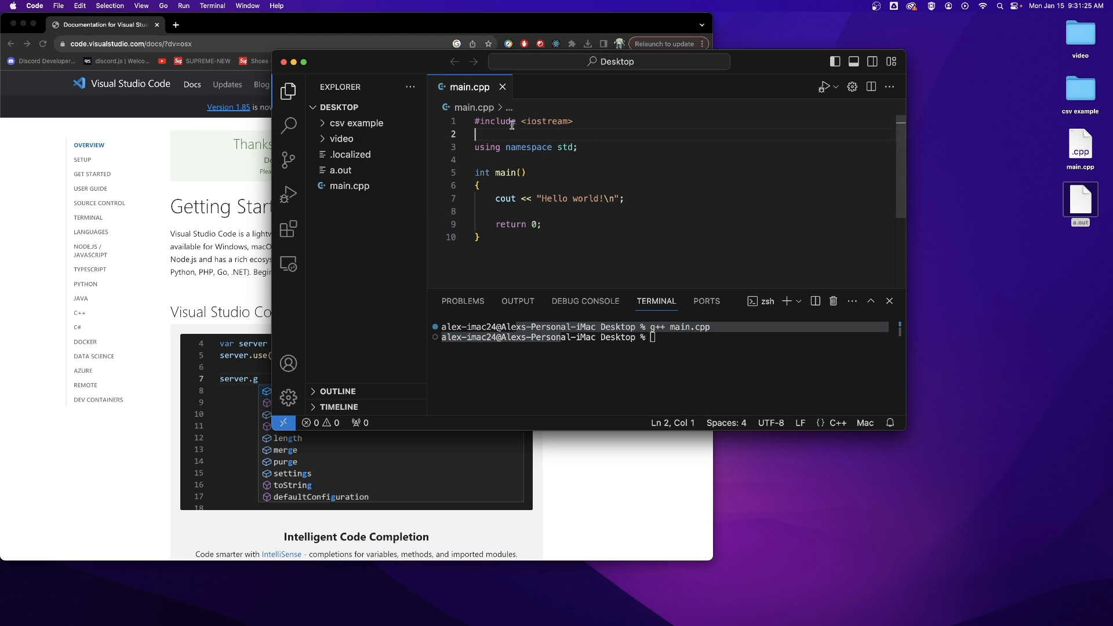
pyautogui.press('cmd+a')
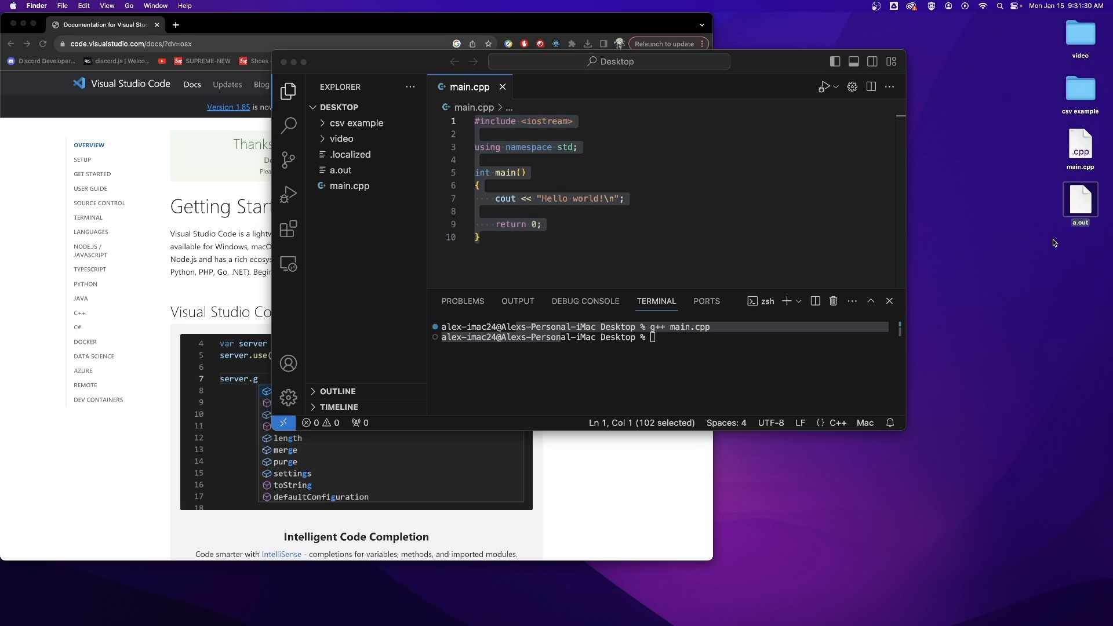
pyautogui.moveTo(1077, 176)
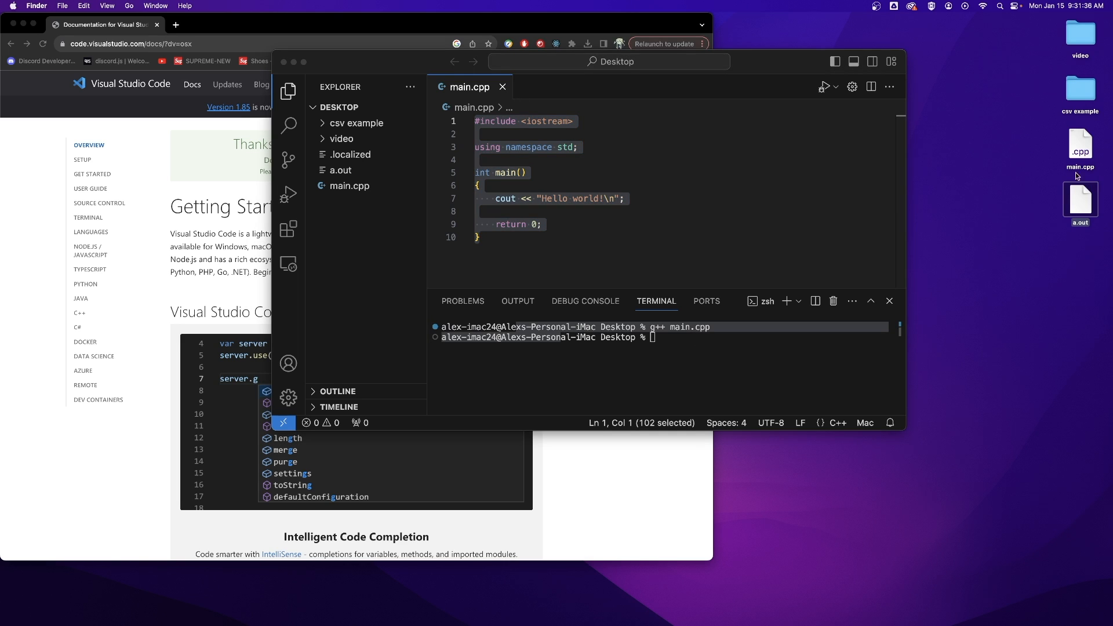
pyautogui.write('./a.out')
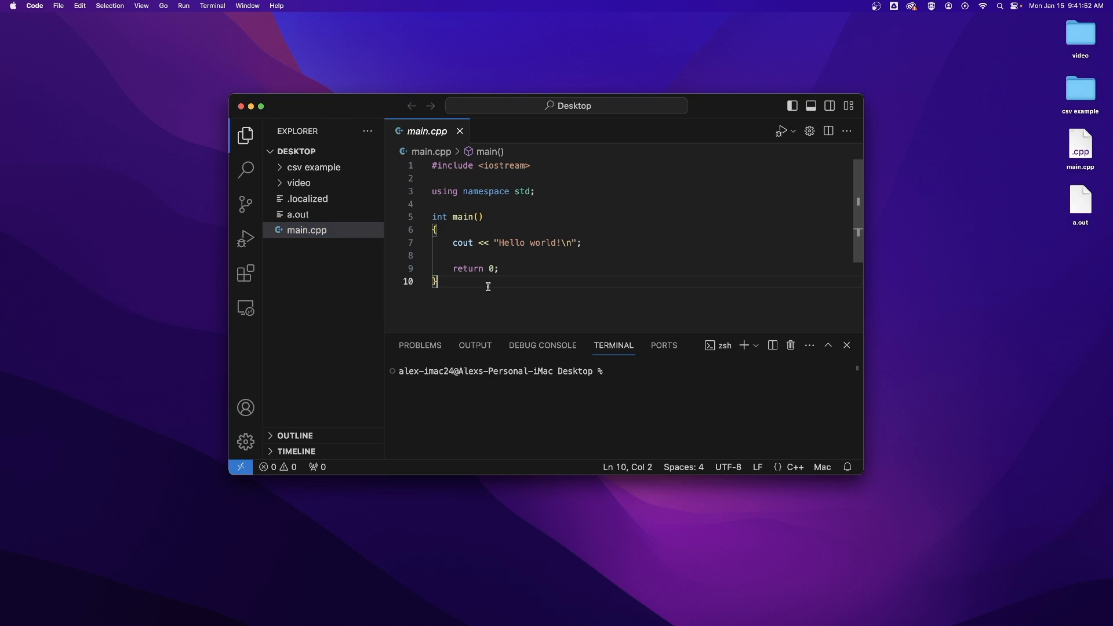
# Search Extensions for C++, open the C/C++ extension details, then type cout above return 0.
pyautogui.press('cmd+a')
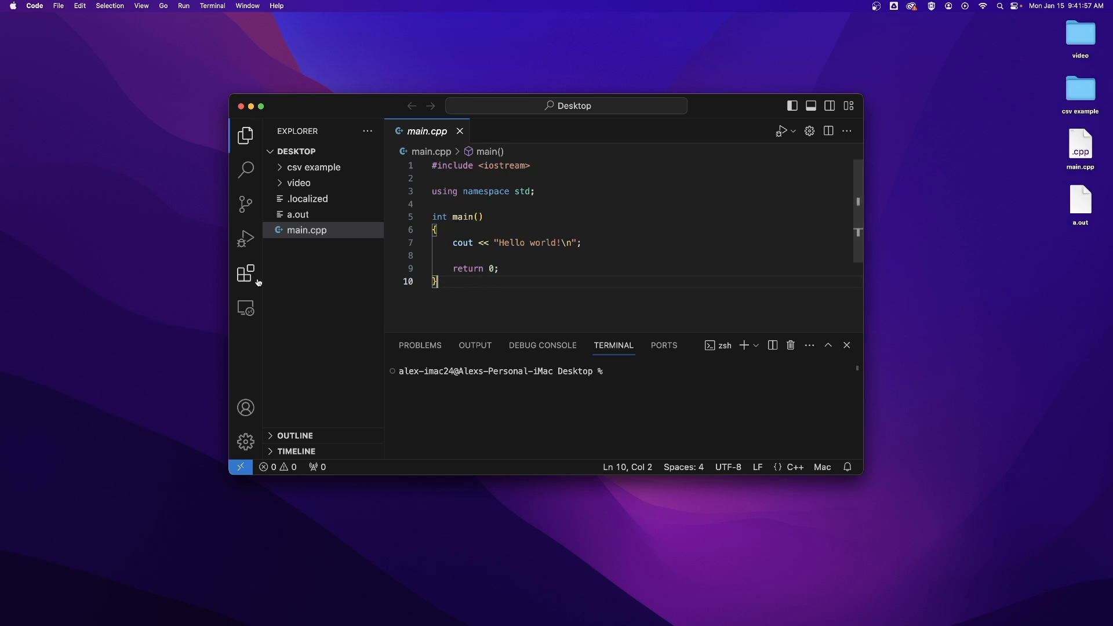
pyautogui.moveTo(245, 272)
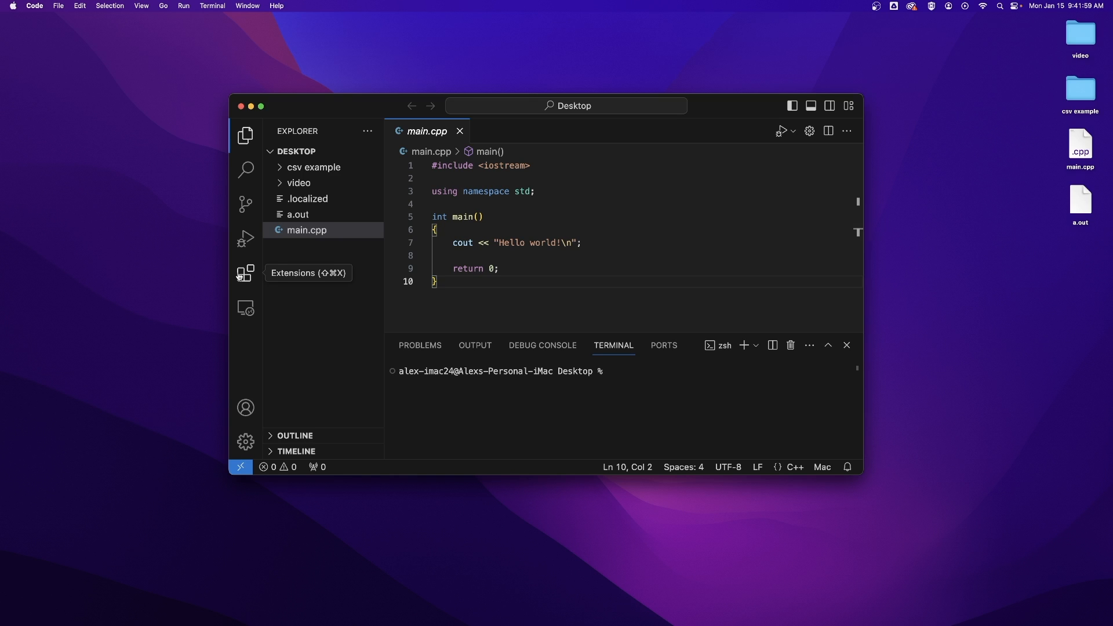
pyautogui.click(245, 273)
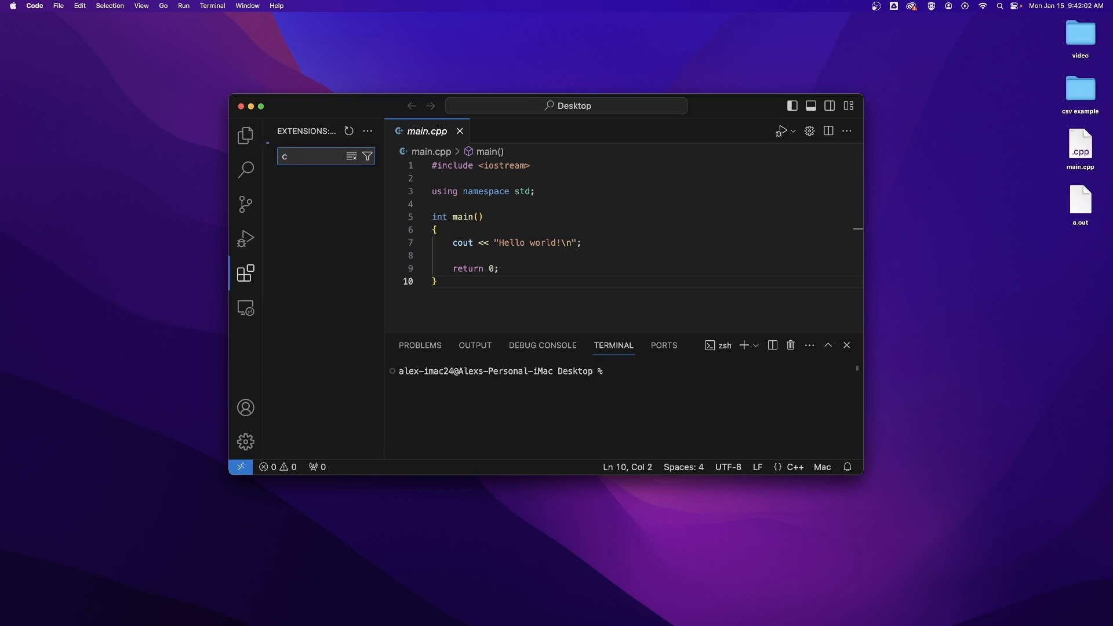
pyautogui.write('++')
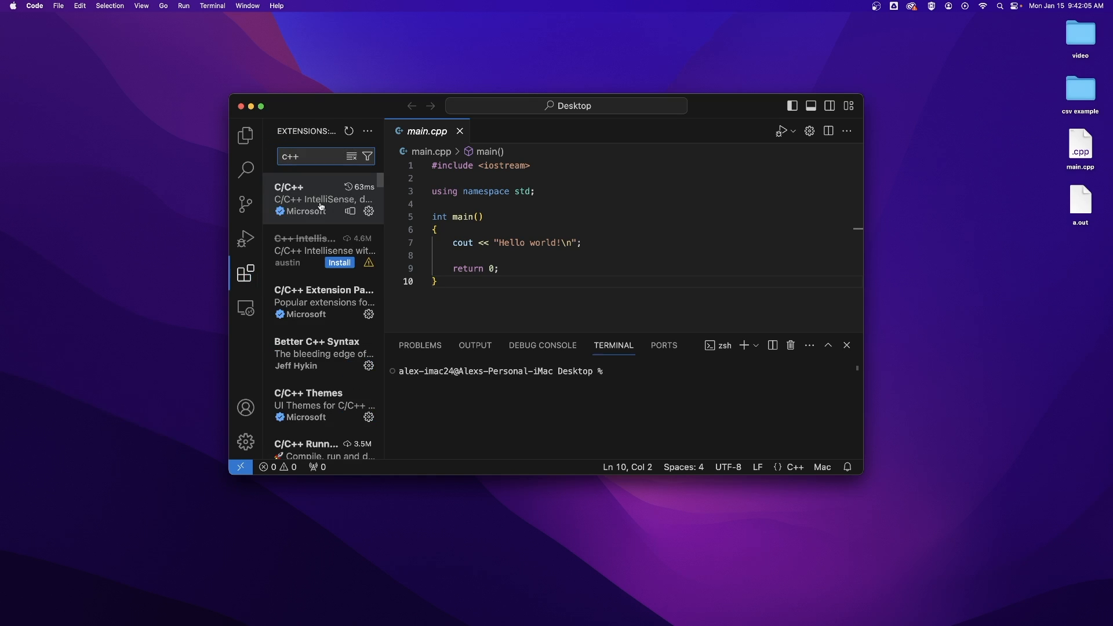
pyautogui.click(320, 199)
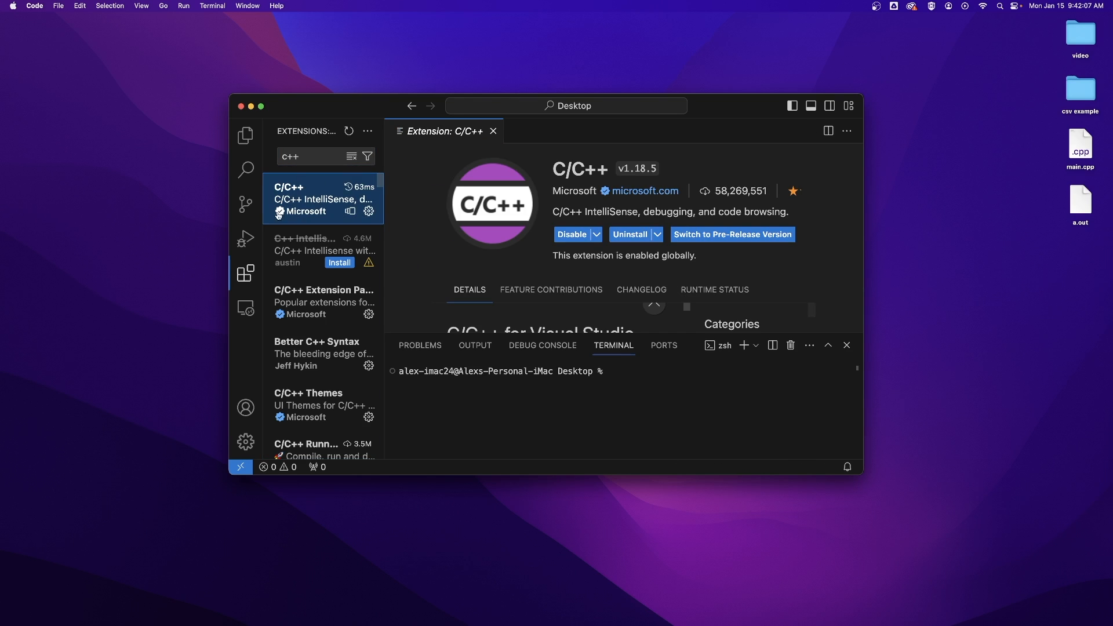
pyautogui.moveTo(609, 244)
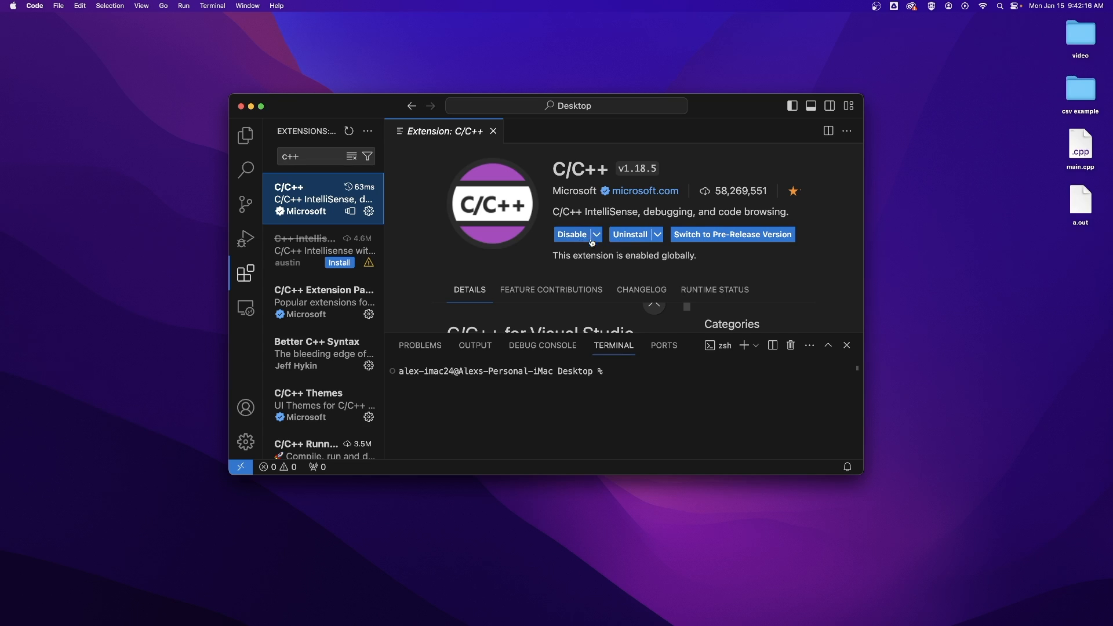
pyautogui.moveTo(511, 203)
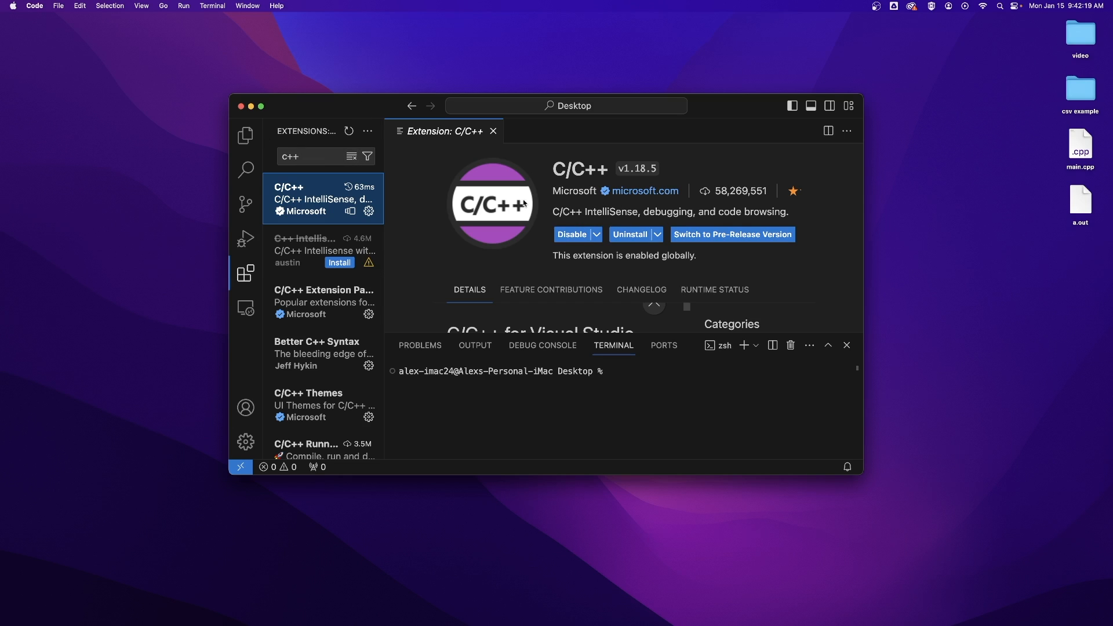
pyautogui.click(246, 136)
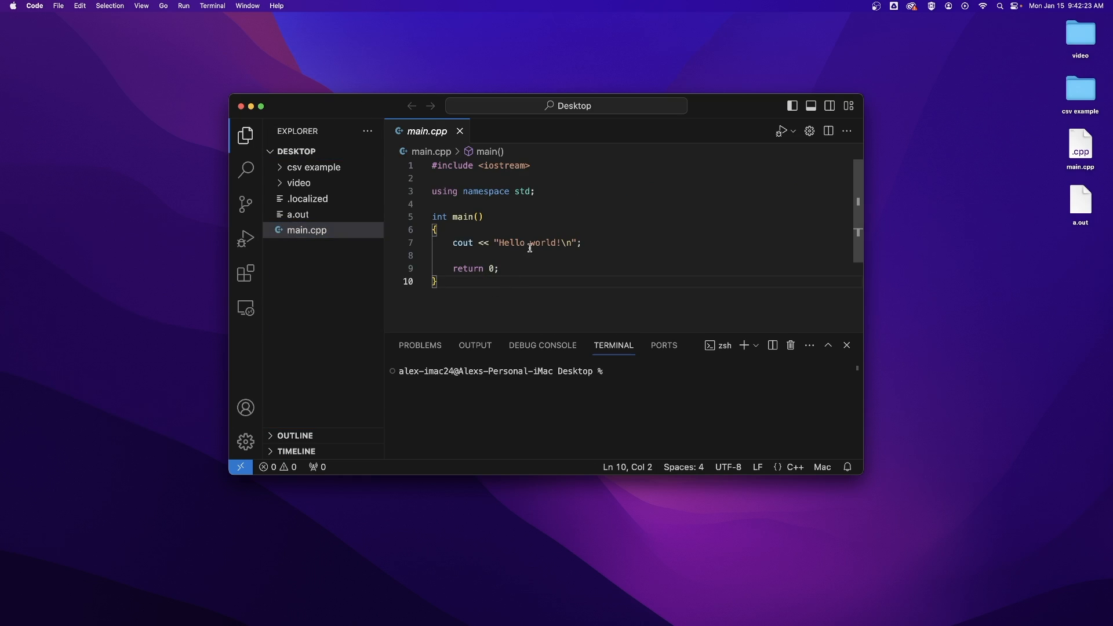
pyautogui.write('cout')
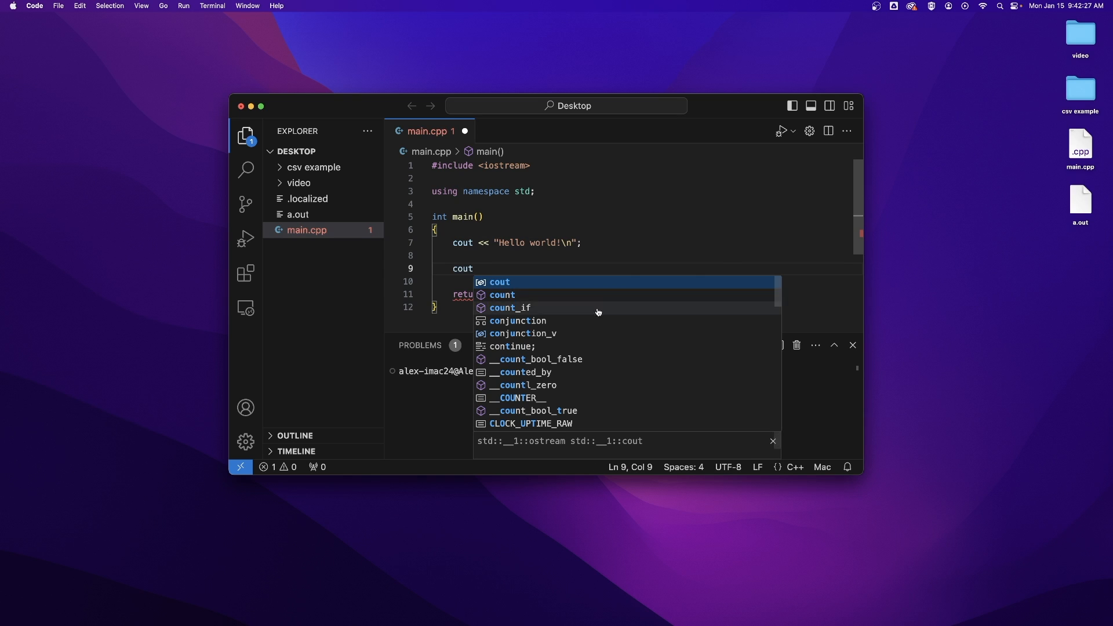